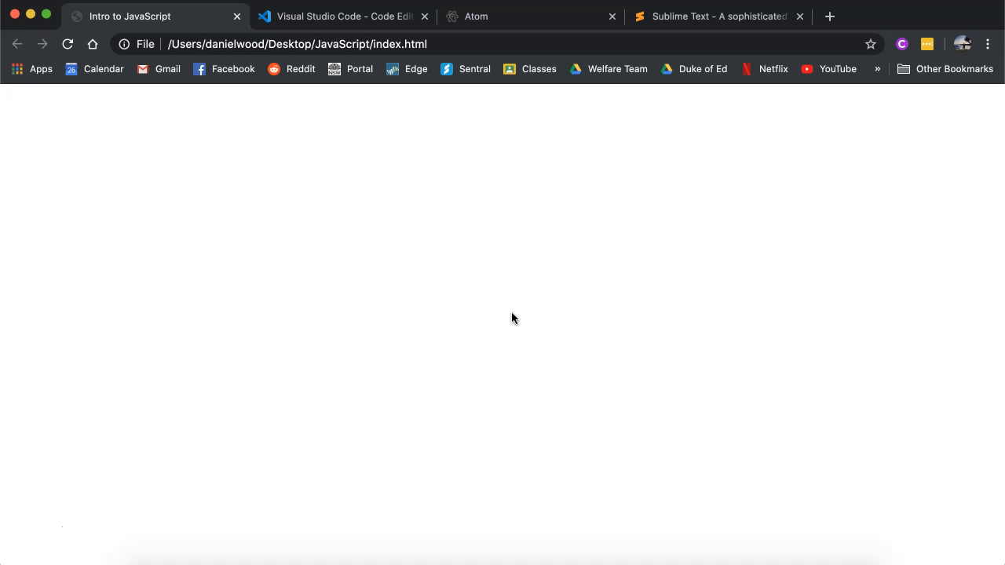
mouse_move(459, 241)
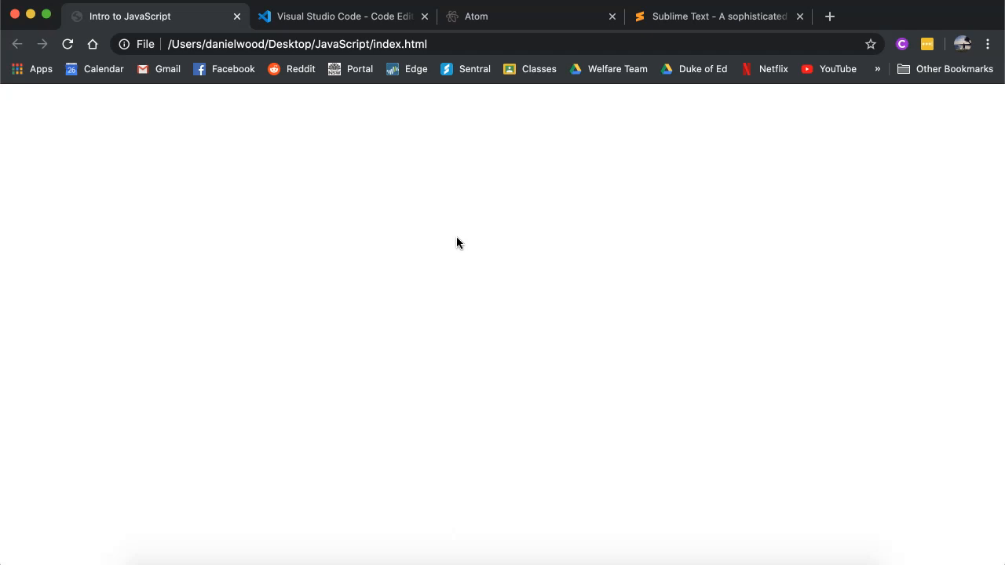
mouse_move(490, 267)
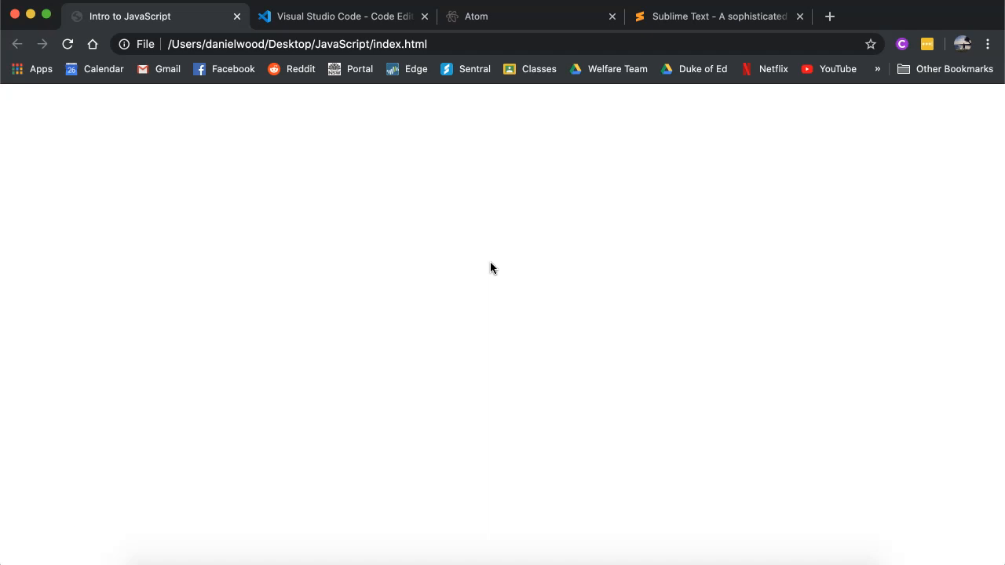
mouse_move(398, 154)
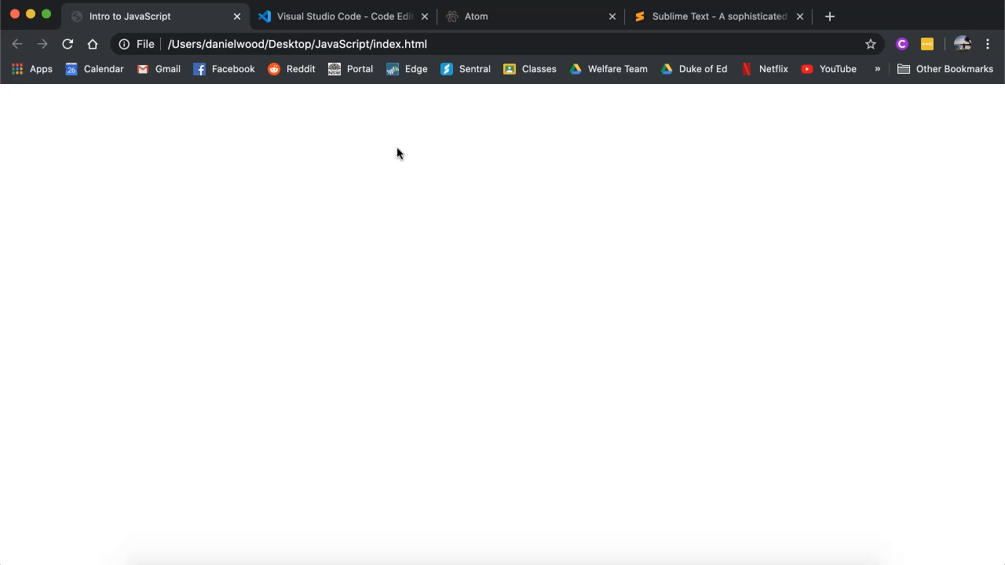
Step: Browse the Visual Studio Code and Sublime Text download pages, ending on the VS Code site
left_click(343, 16)
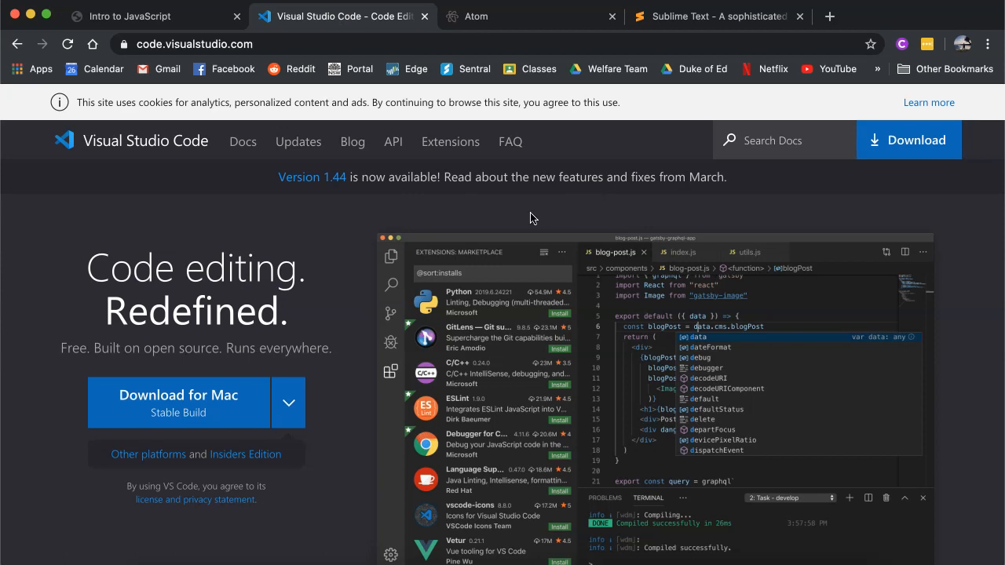
mouse_move(661, 225)
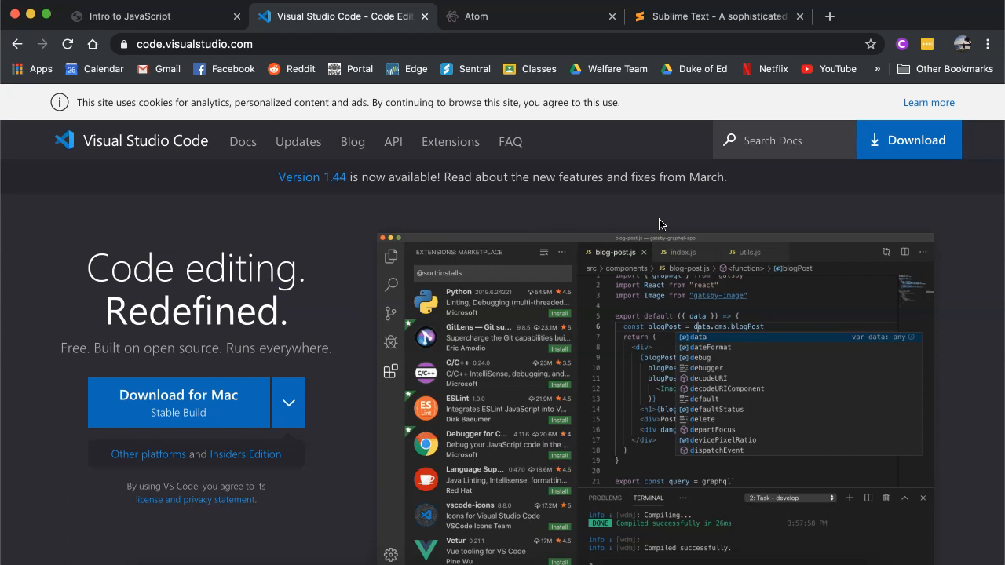
mouse_move(144, 73)
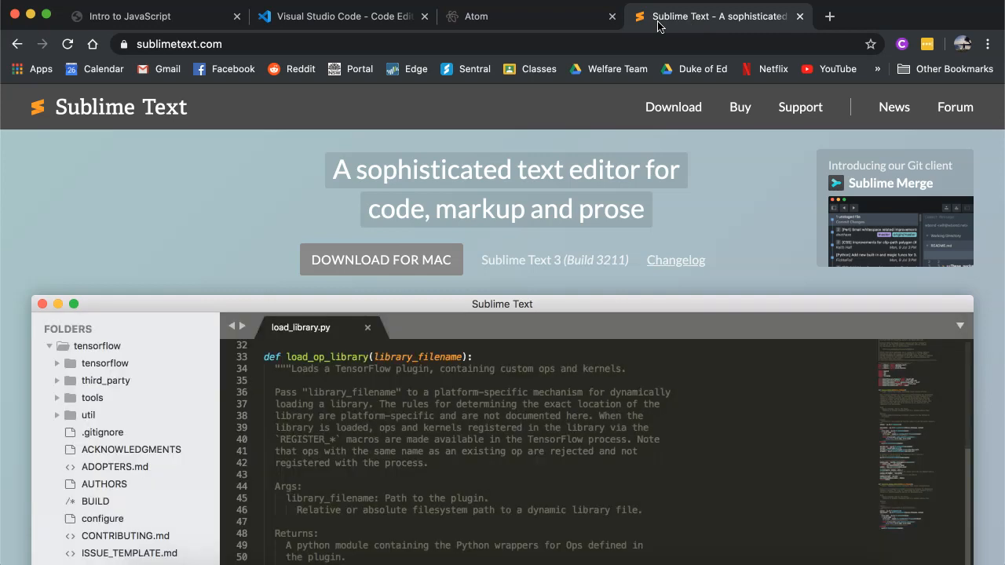
left_click(416, 328)
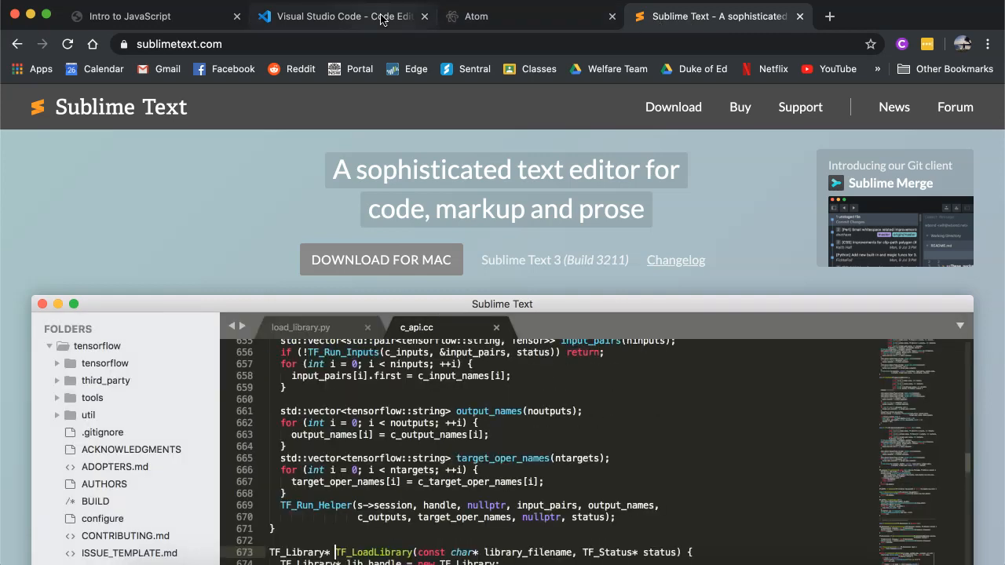
left_click(342, 16)
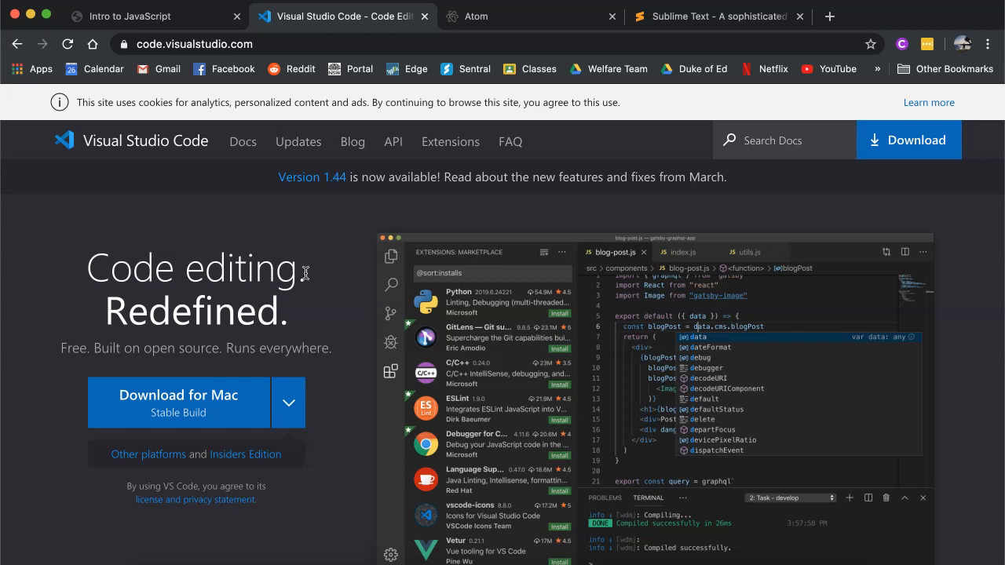
mouse_move(361, 242)
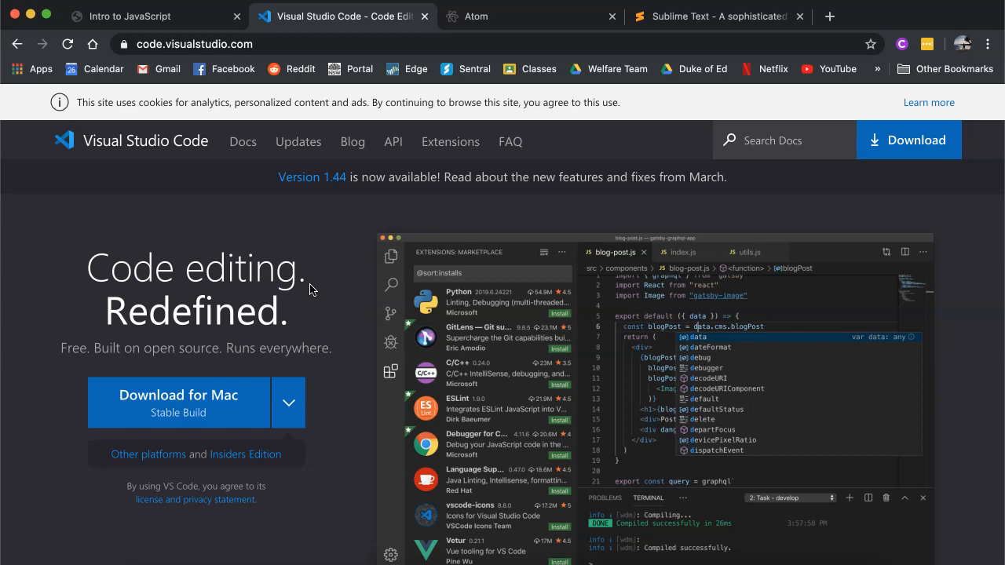
mouse_move(510, 320)
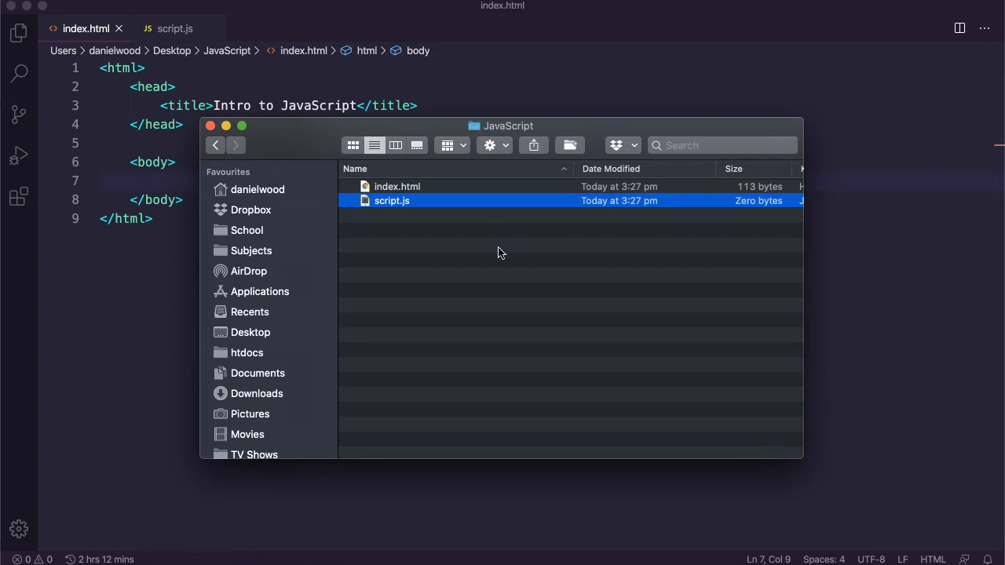
Step: Return to the editor, check the Save As format options, and cancel without saving
left_click(397, 186)
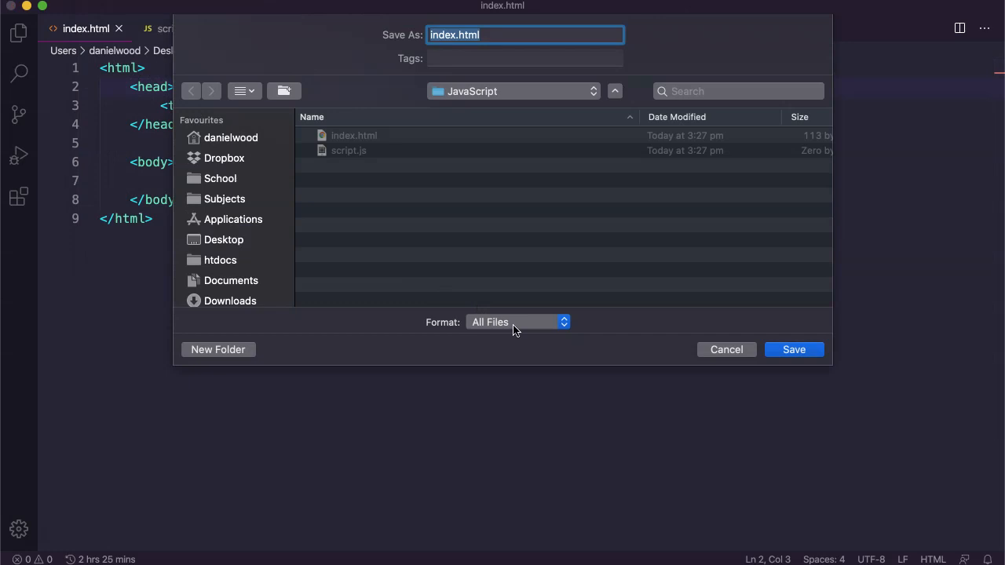
left_click(518, 321)
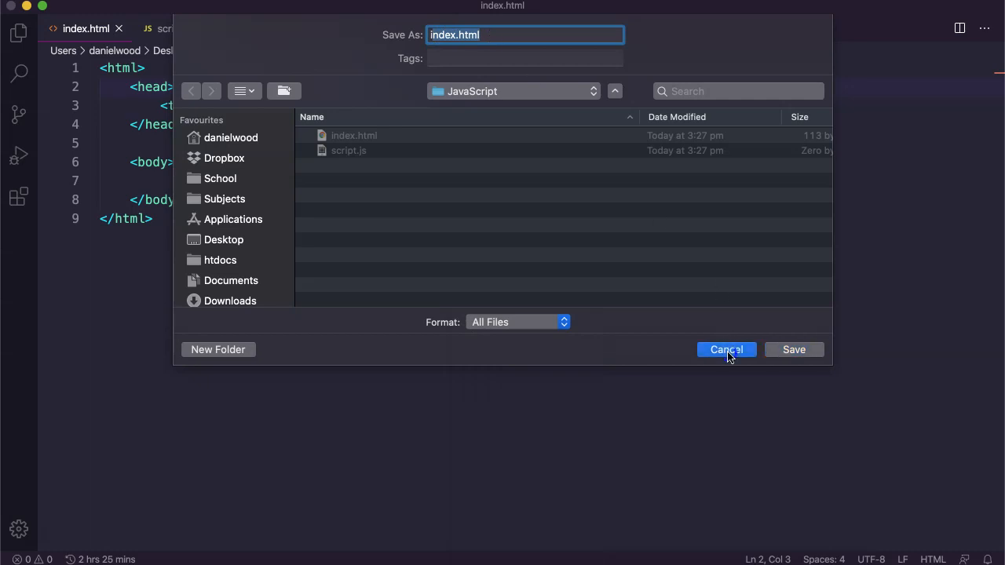
left_click(725, 348)
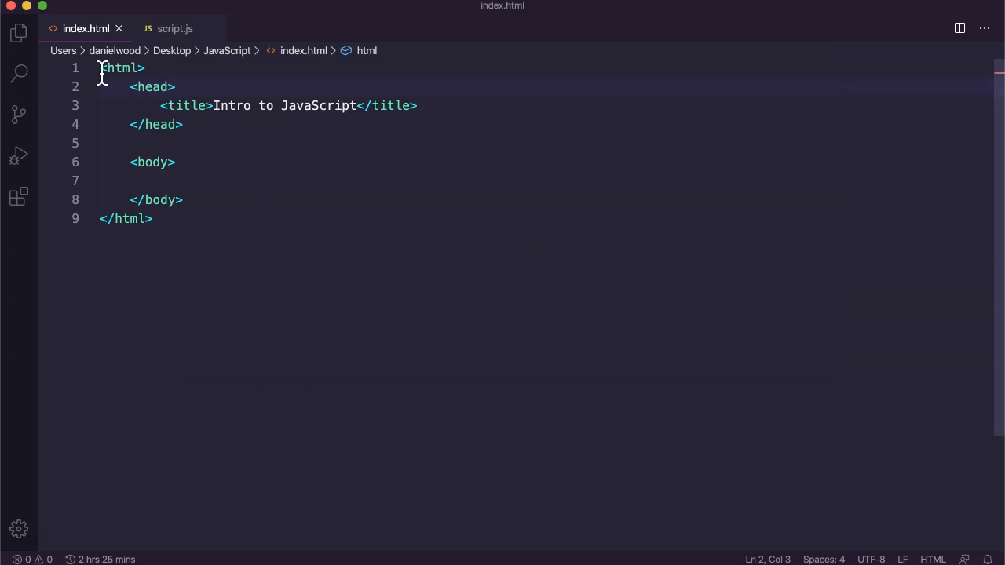
Step: Switch to the empty script.js file and start saving it from the File menu
left_click(261, 143)
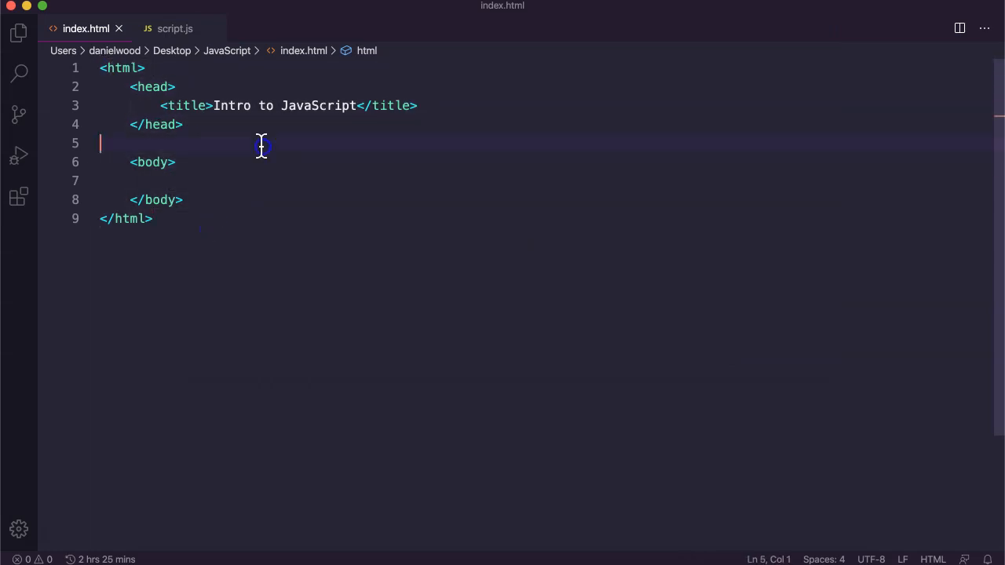
mouse_move(218, 97)
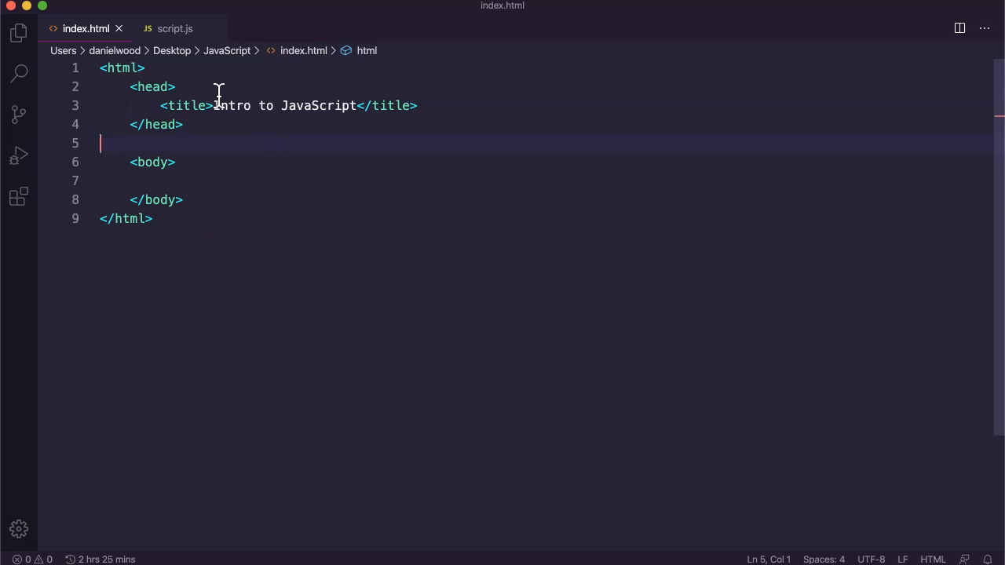
left_click(174, 28)
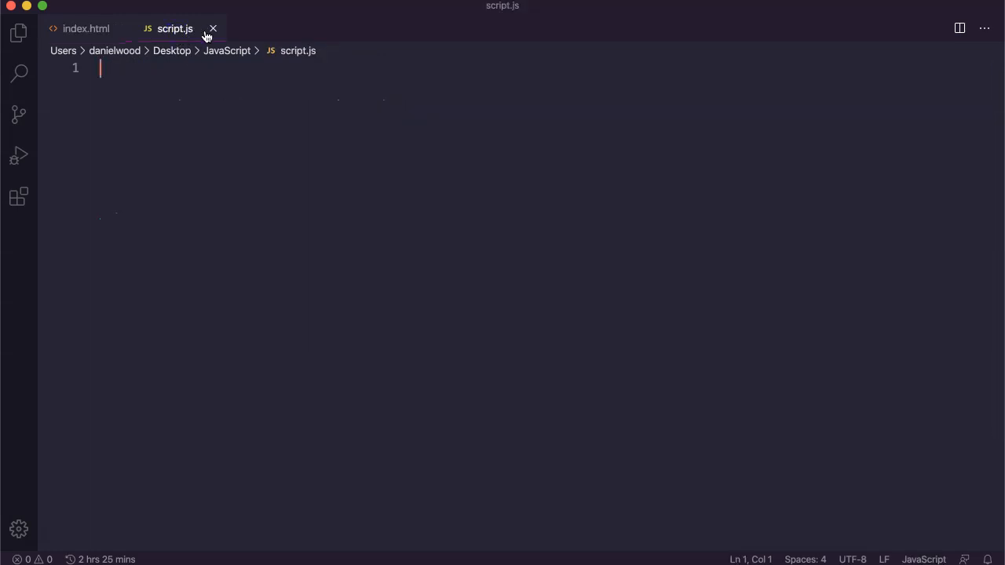
mouse_move(174, 28)
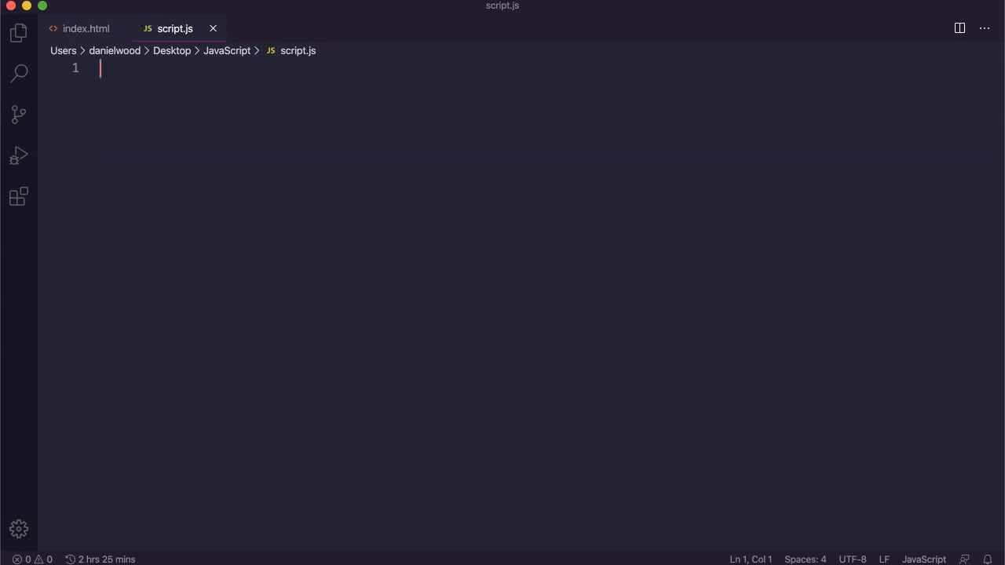
left_click(32, 3)
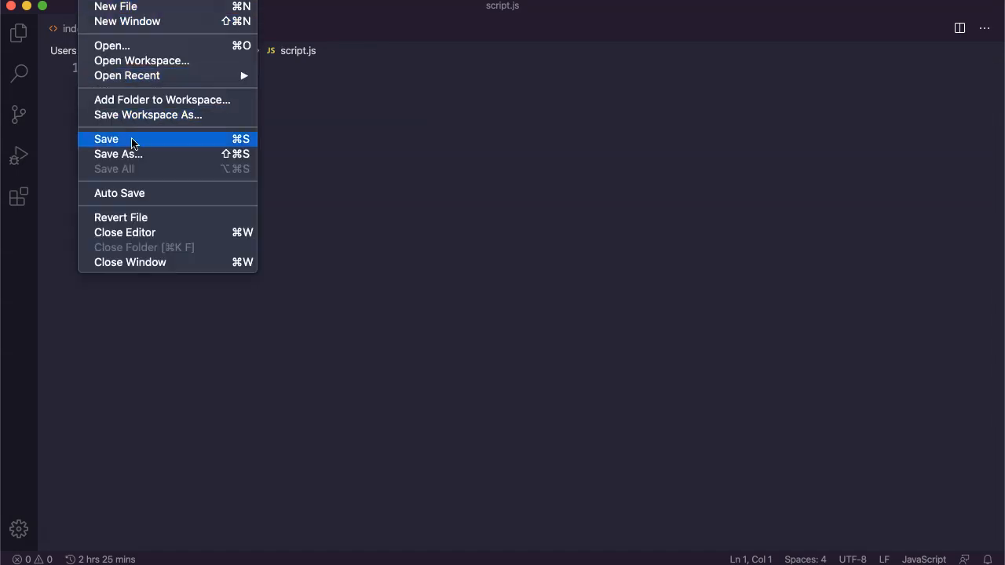
left_click(107, 138)
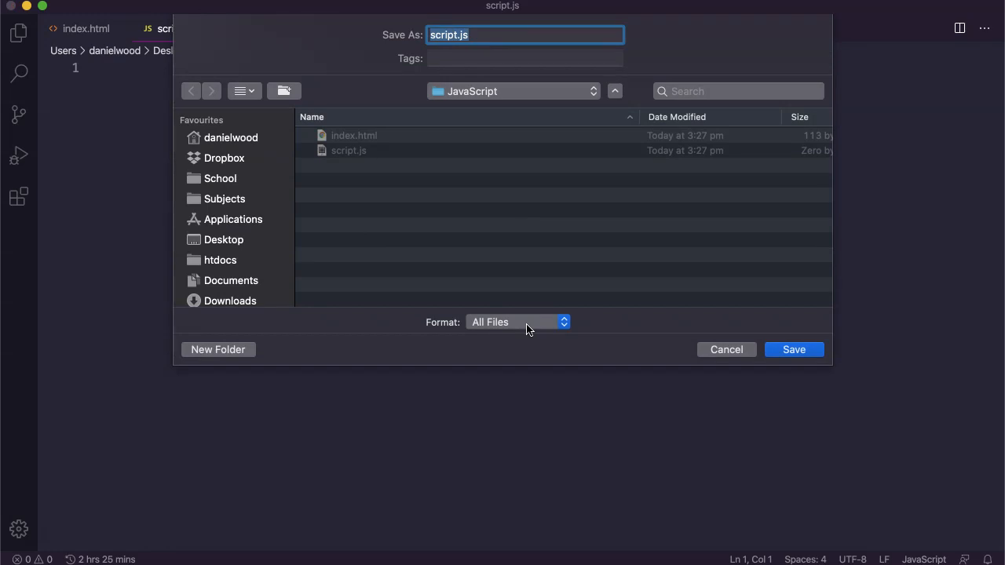
Step: Review the available file formats in the Save dialog, then cancel without saving
left_click(518, 322)
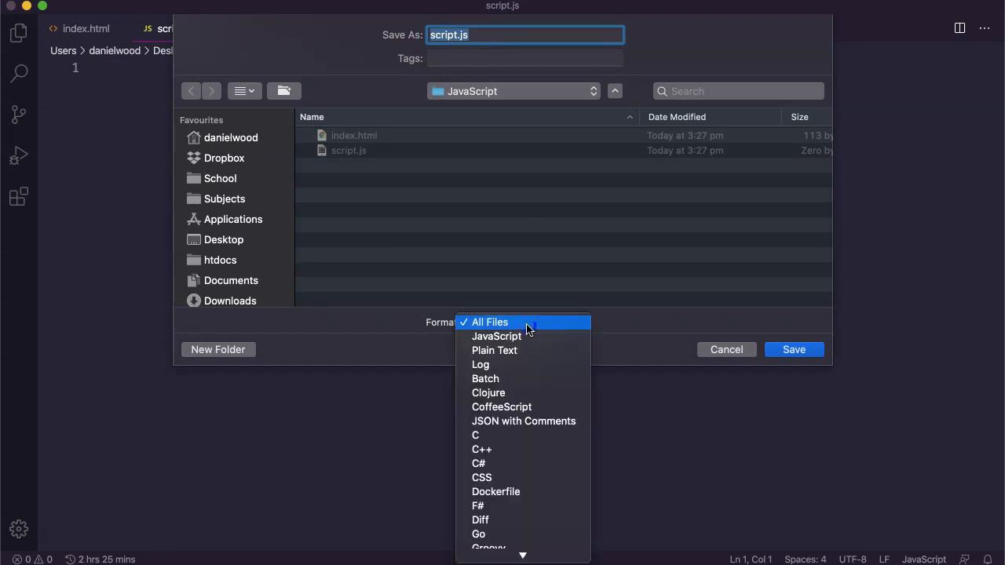
mouse_move(502, 336)
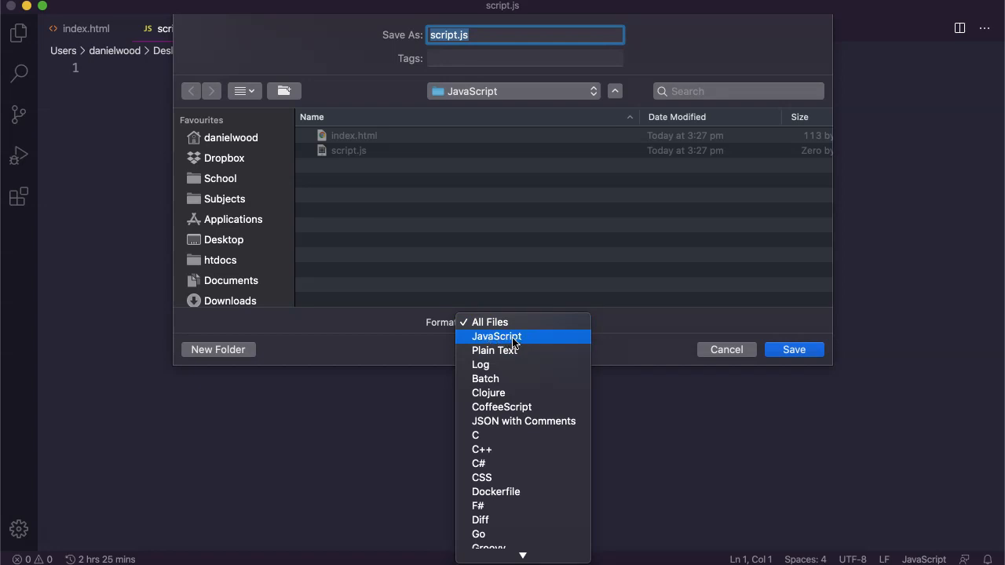
left_click(490, 322)
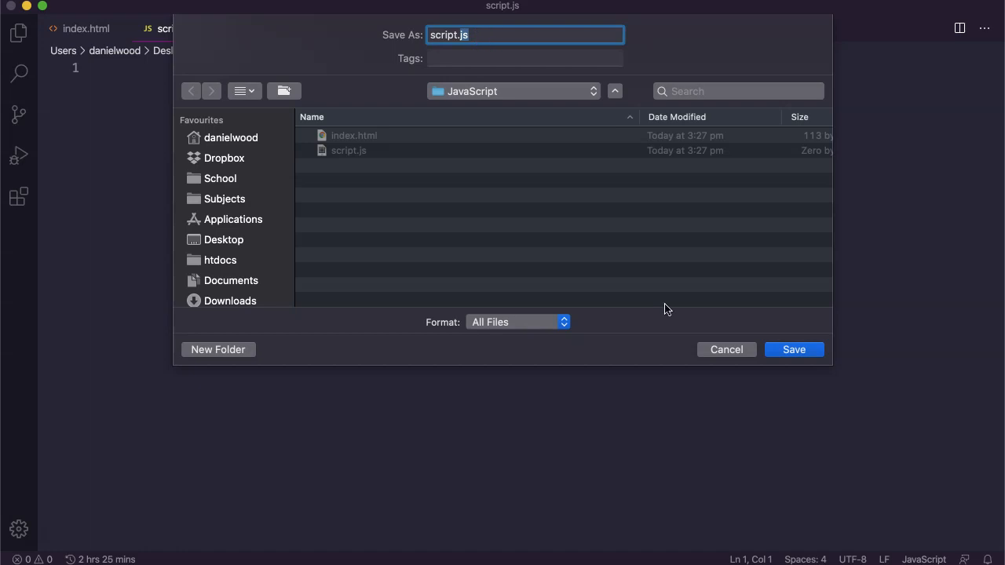
left_click(793, 348)
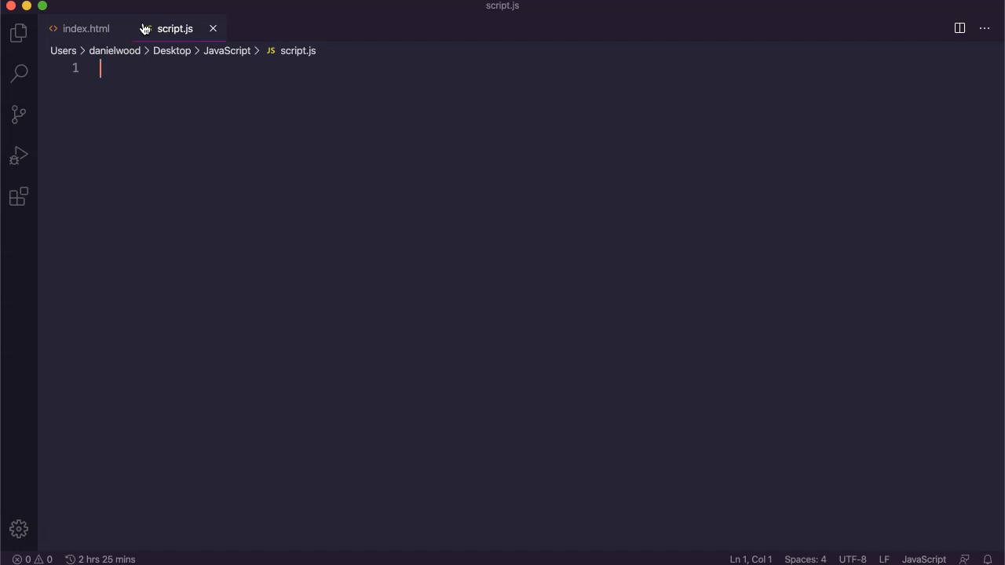
Step: Switch back to the index.html file showing the HTML skeleton
left_click(85, 28)
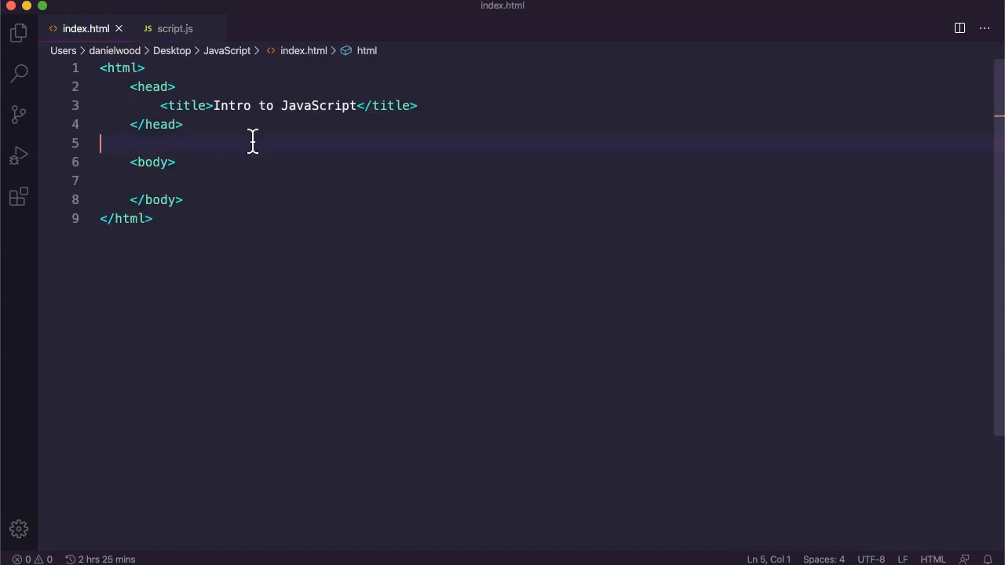
mouse_move(122, 67)
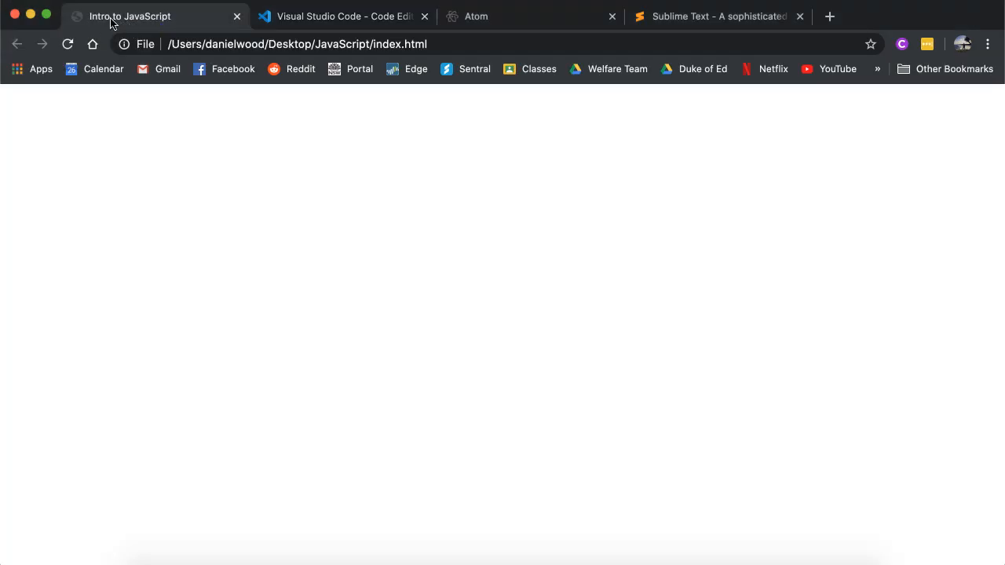
mouse_move(227, 376)
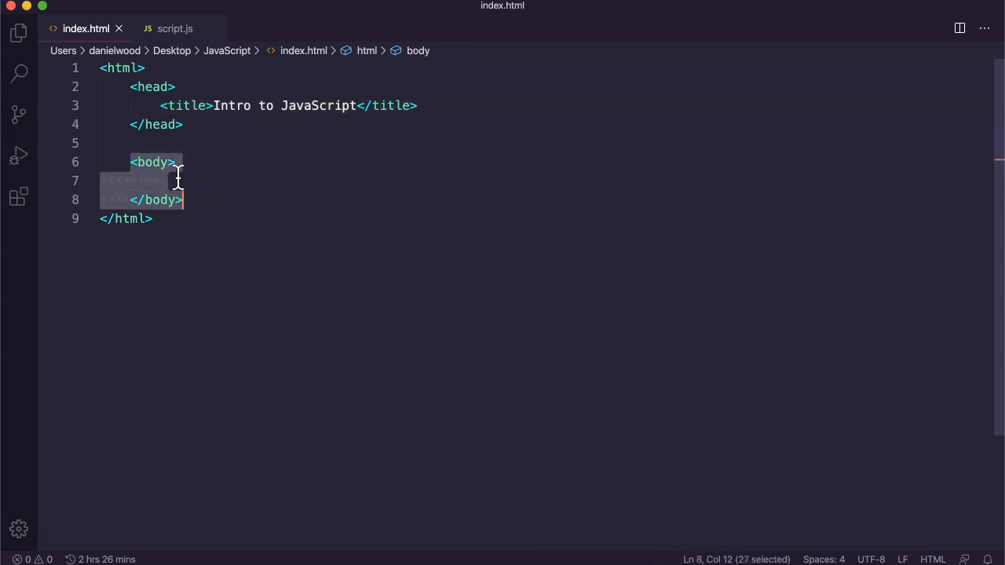
mouse_move(201, 185)
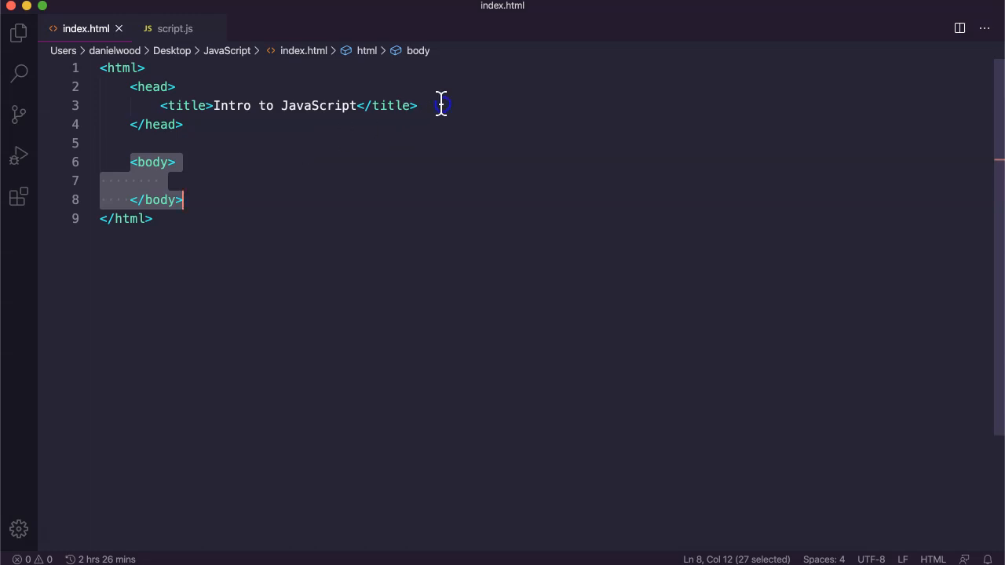
Step: Add an auto-closed <script> element on a new line below the title in the head
left_click(417, 105)
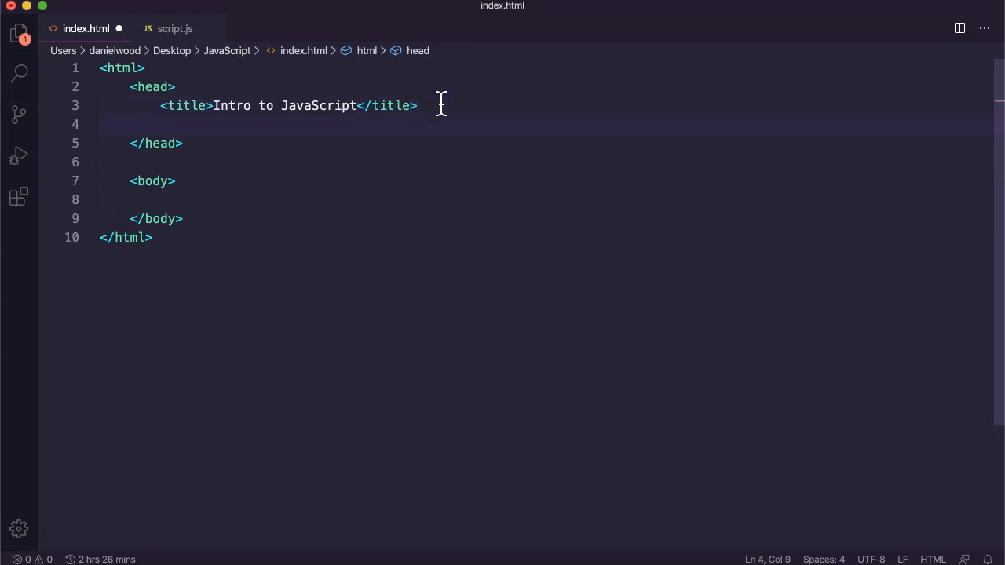
type("<")
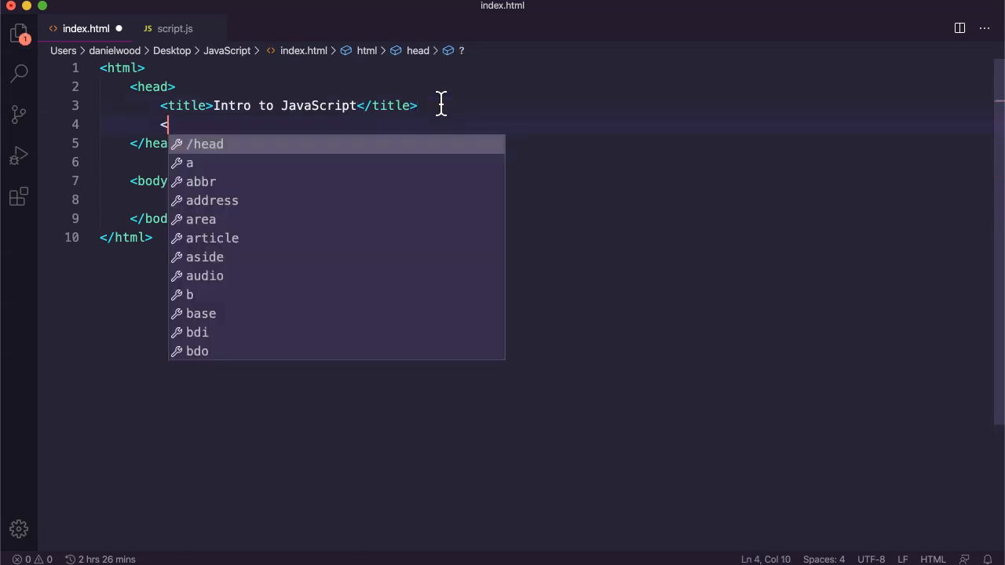
type("script>")
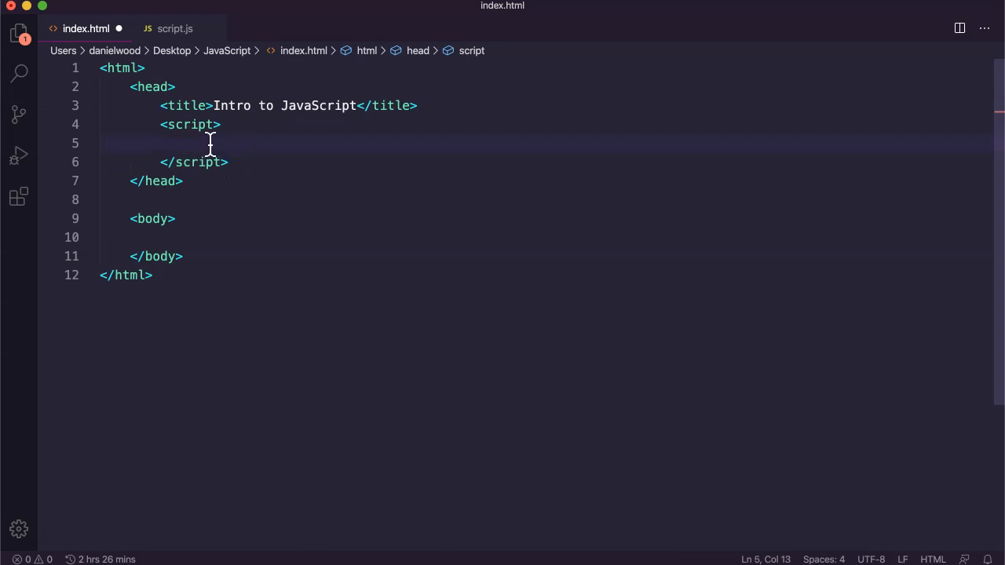
Step: Briefly add a type="text/javascript" attribute to the script tag, then remove it, leaving an empty script block
left_click(212, 124)
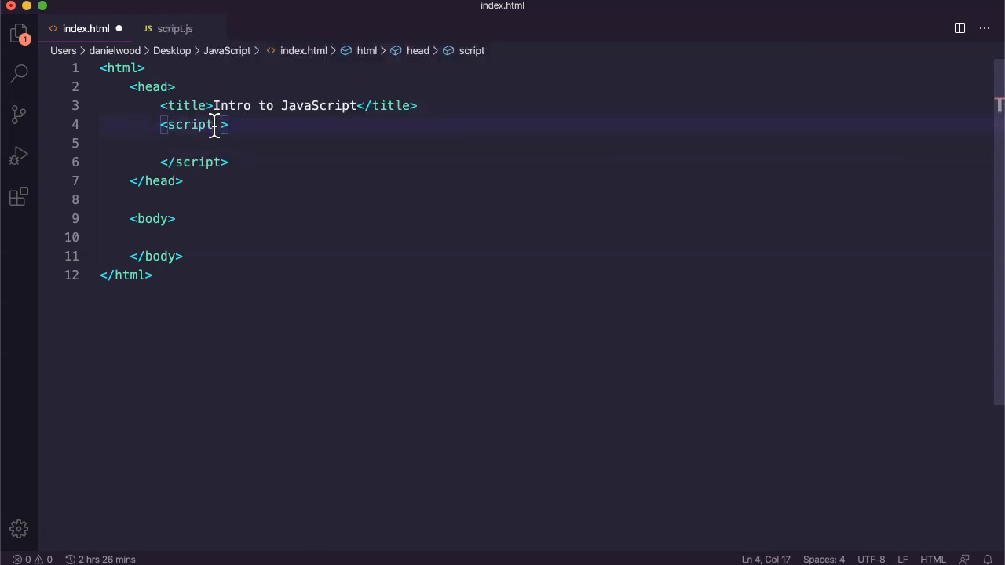
type("type=\"text/jav")
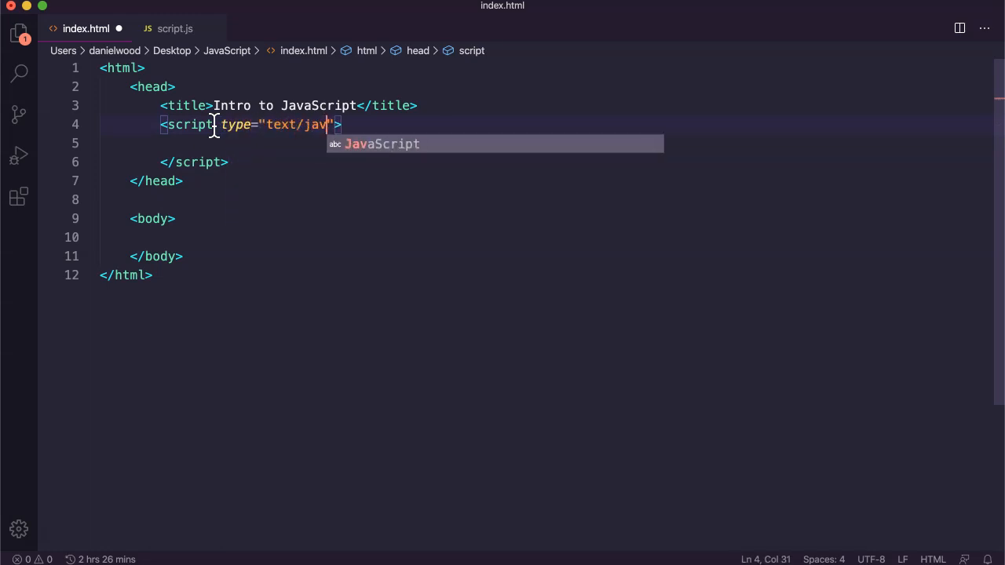
type("ascript")
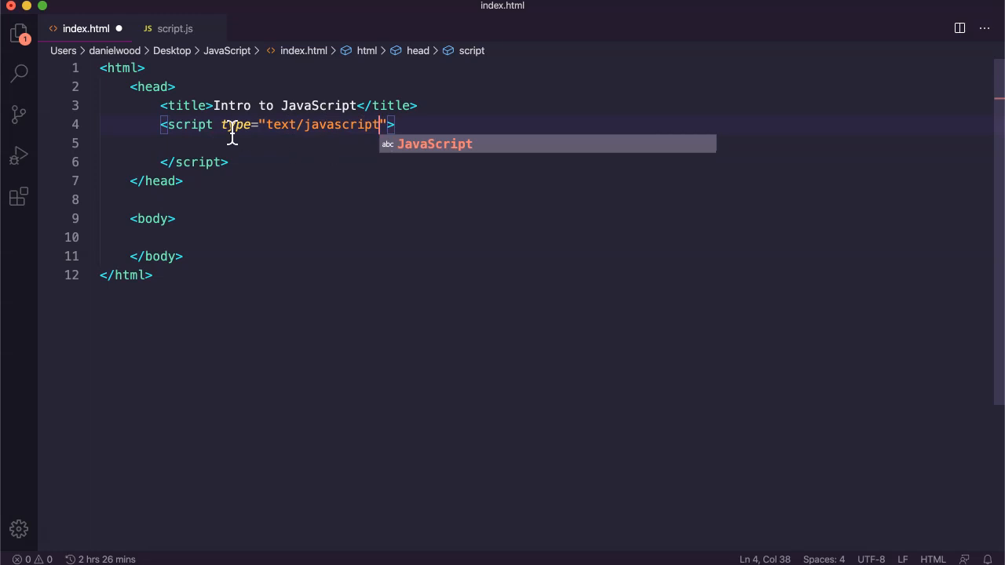
double_click(232, 124)
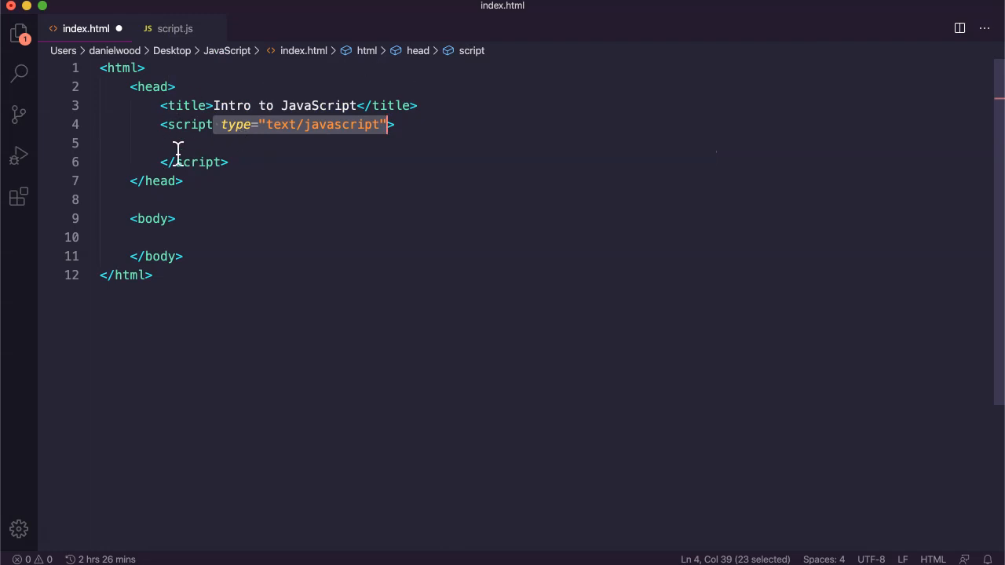
mouse_move(310, 206)
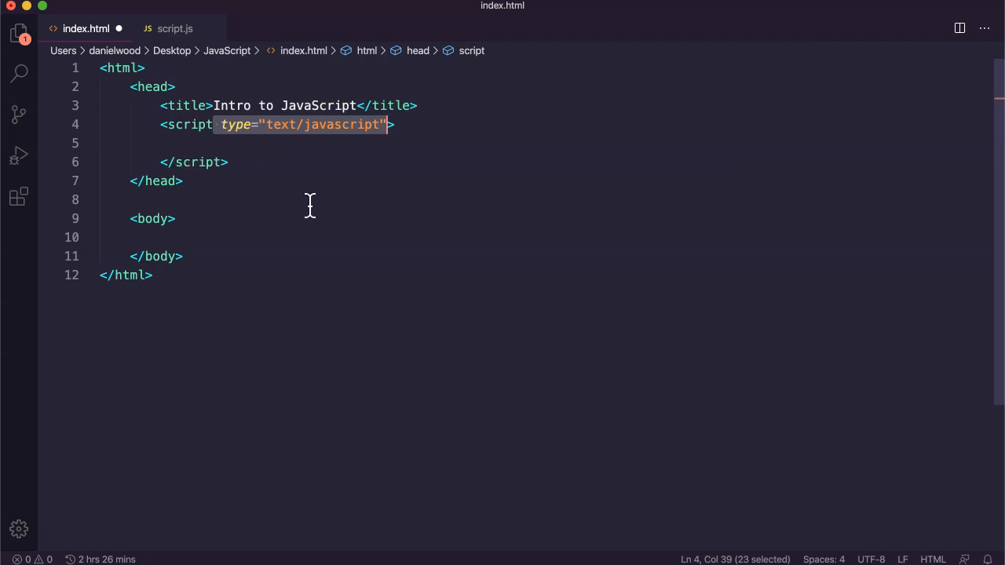
key("Enter")
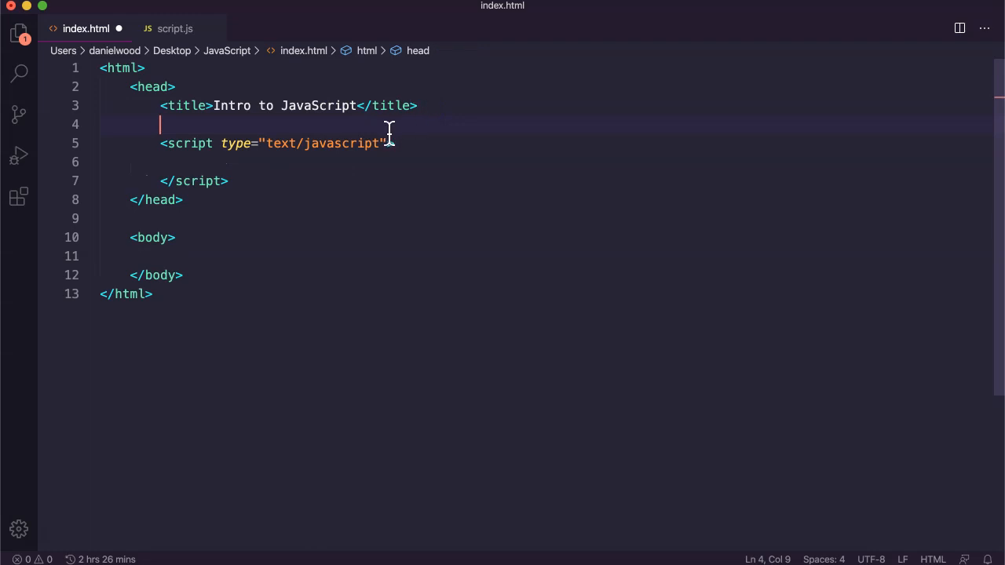
left_click_drag(220, 142, 387, 143)
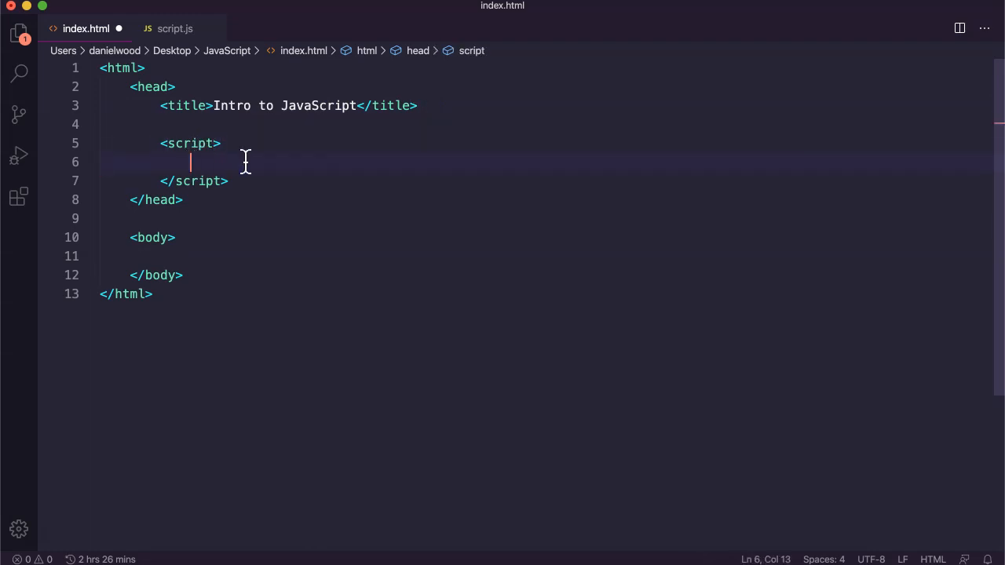
mouse_move(200, 181)
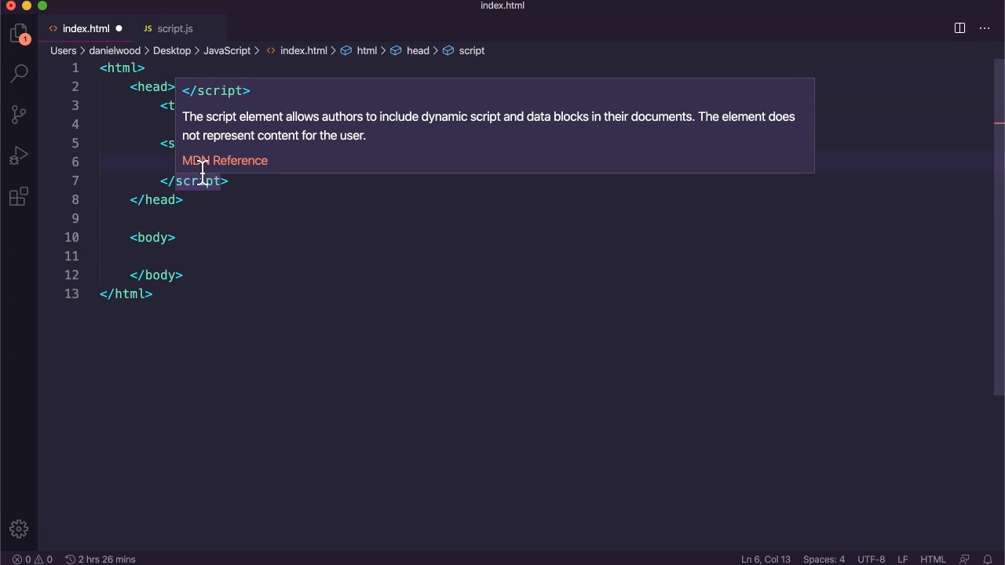
mouse_move(301, 263)
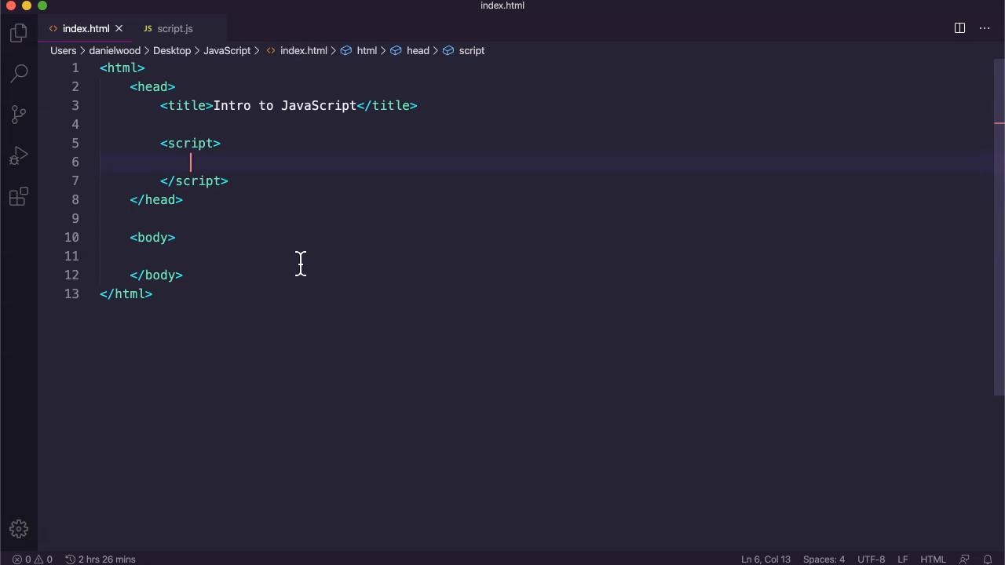
Step: Write console.log("Hello world"); inside the head's script block, ending with a semicolon
type("console.log(\"")
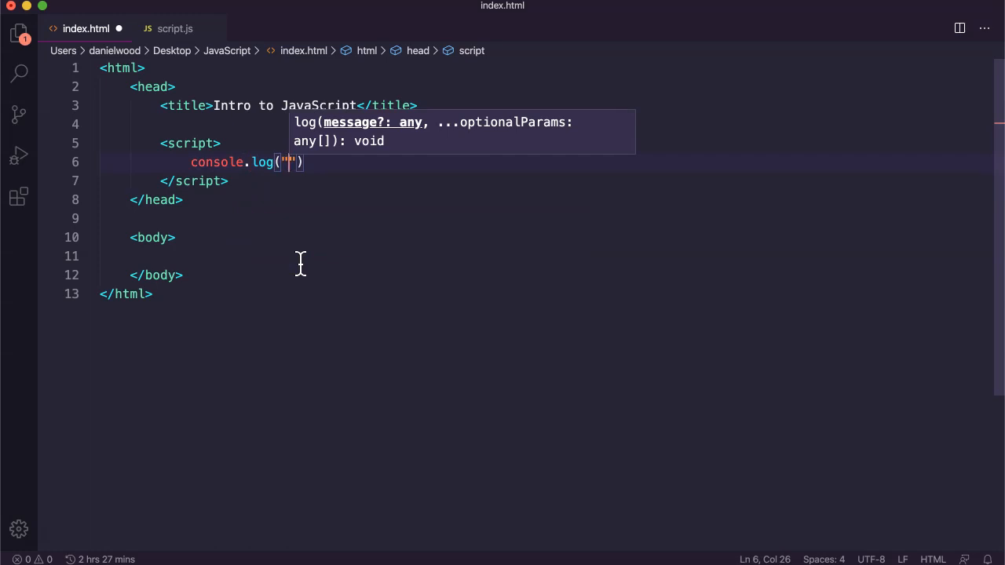
type("Hello wor")
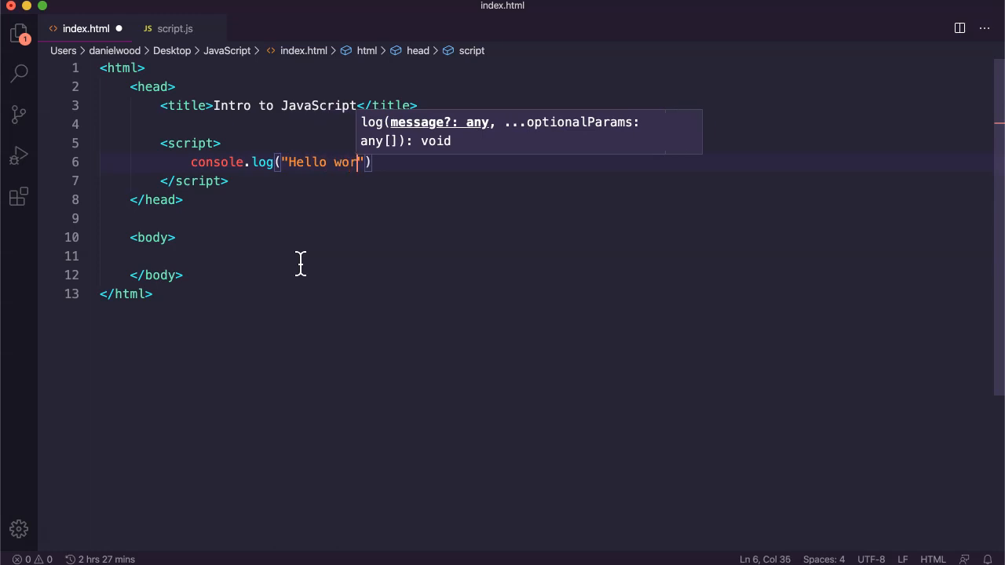
type("ld);")
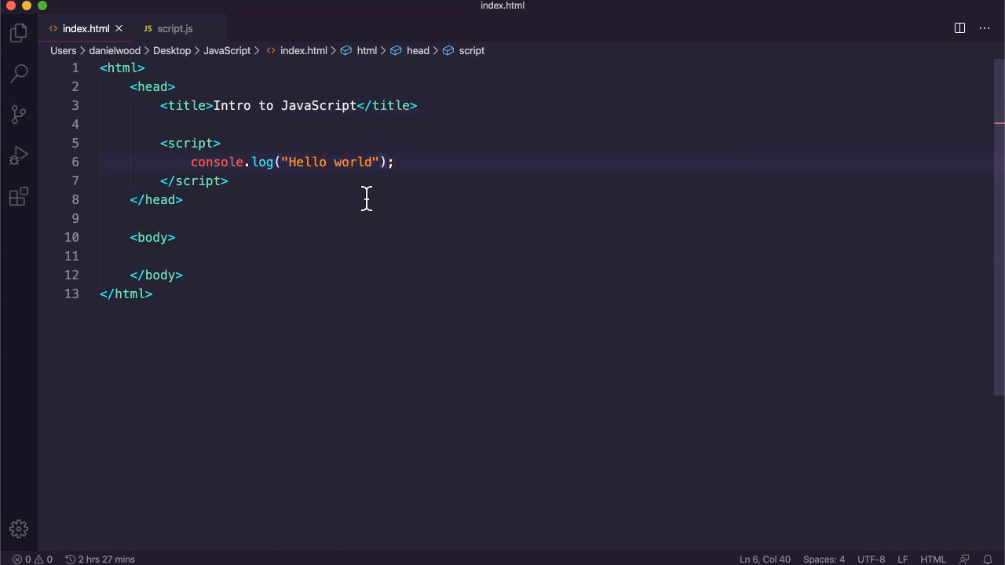
mouse_move(402, 162)
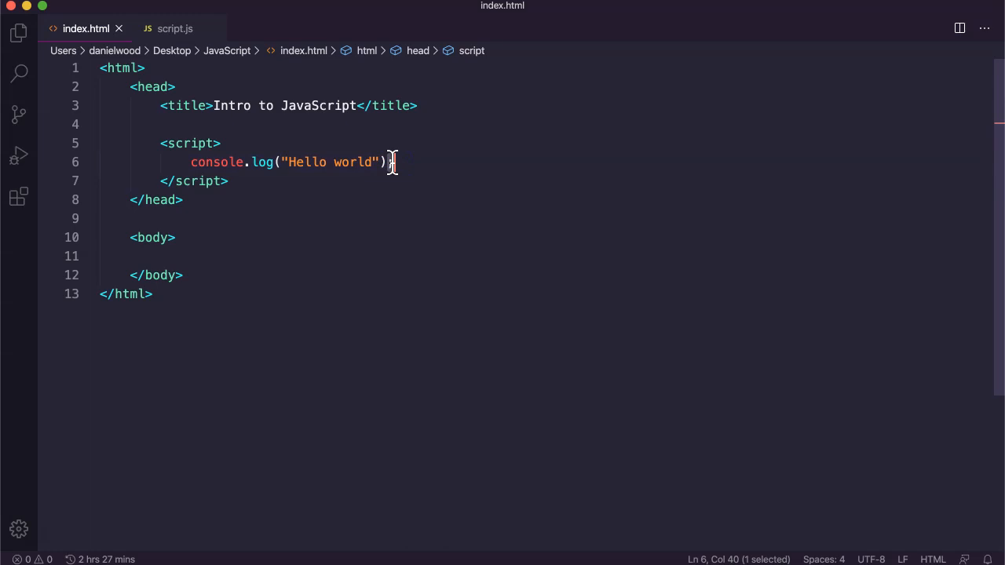
type(";")
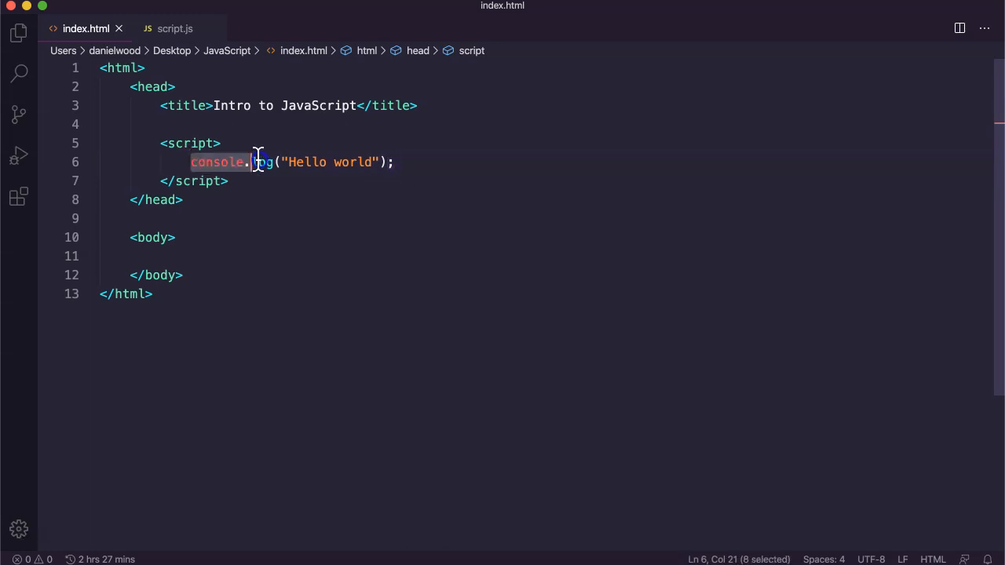
left_click(386, 162)
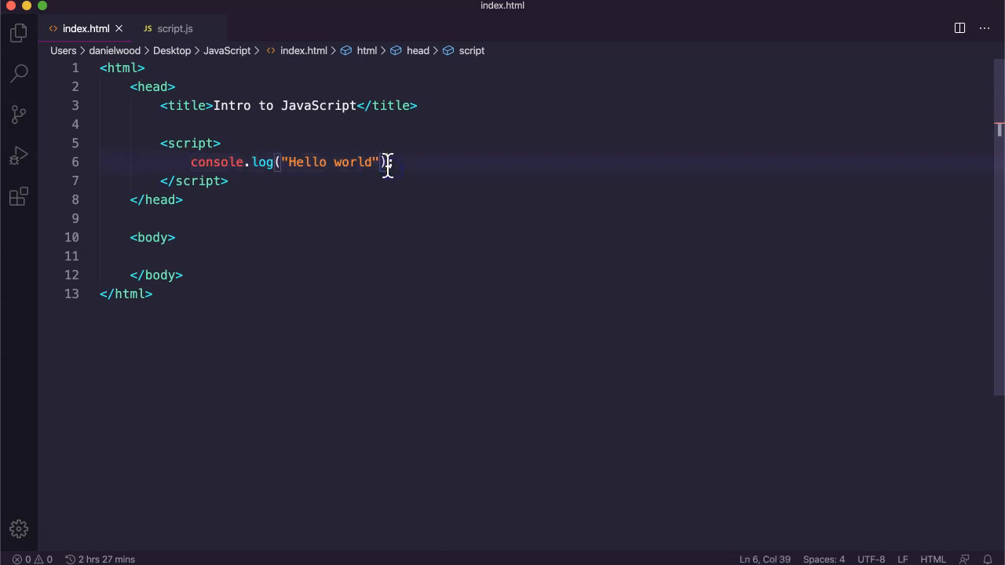
double_click(385, 161)
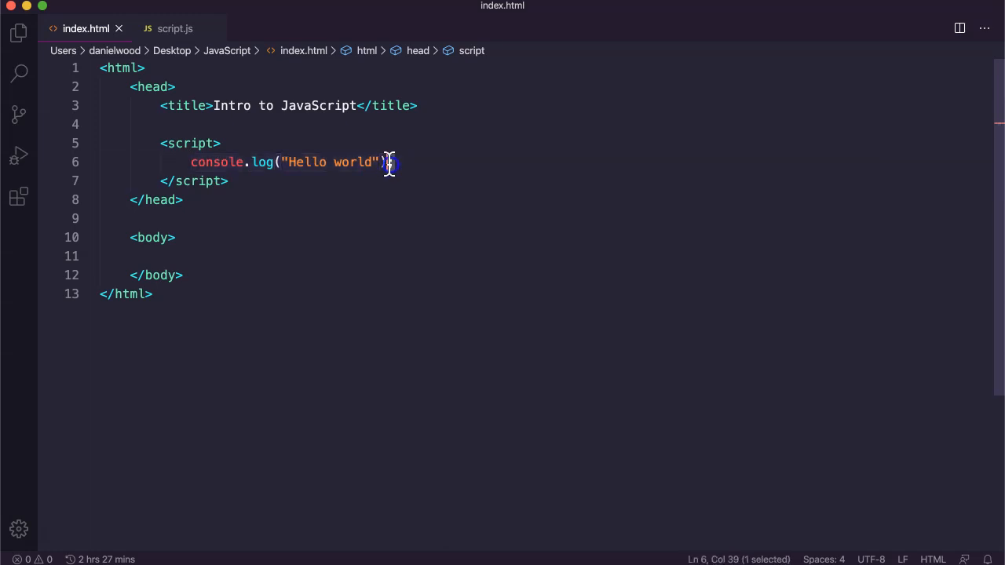
type(";")
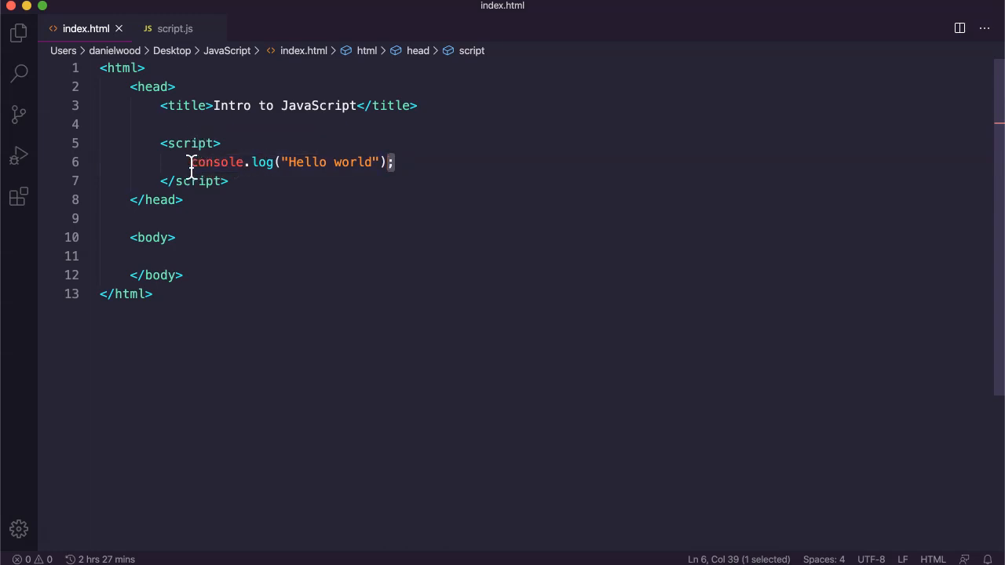
Step: Review the console.log statement by selecting console, log and the quoted Hello world text
double_click(216, 161)
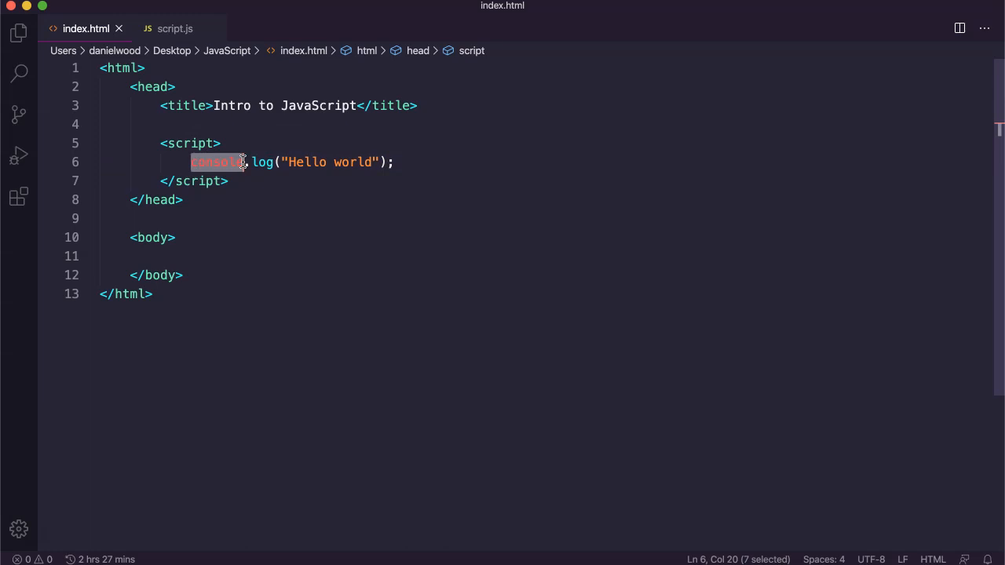
mouse_move(380, 239)
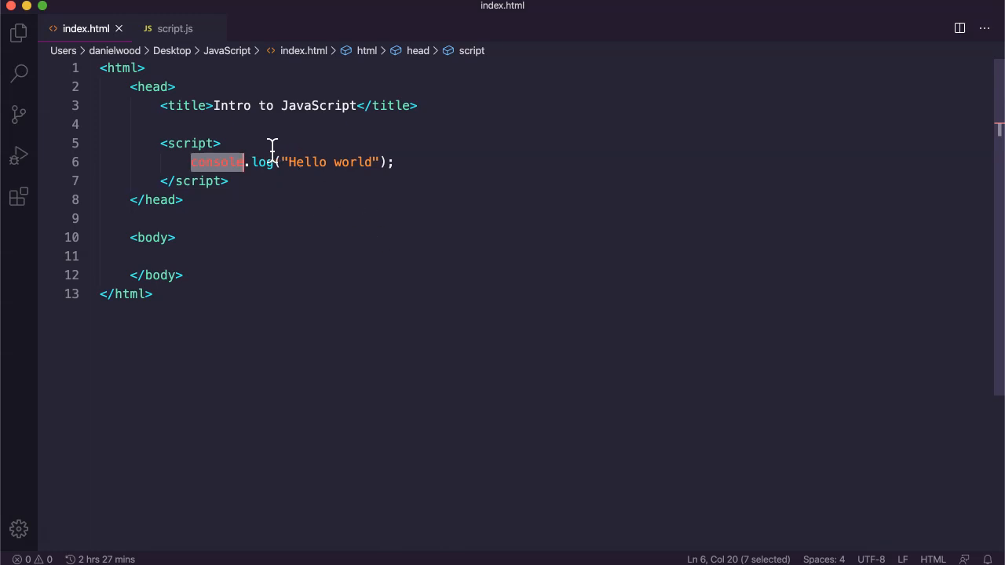
double_click(261, 161)
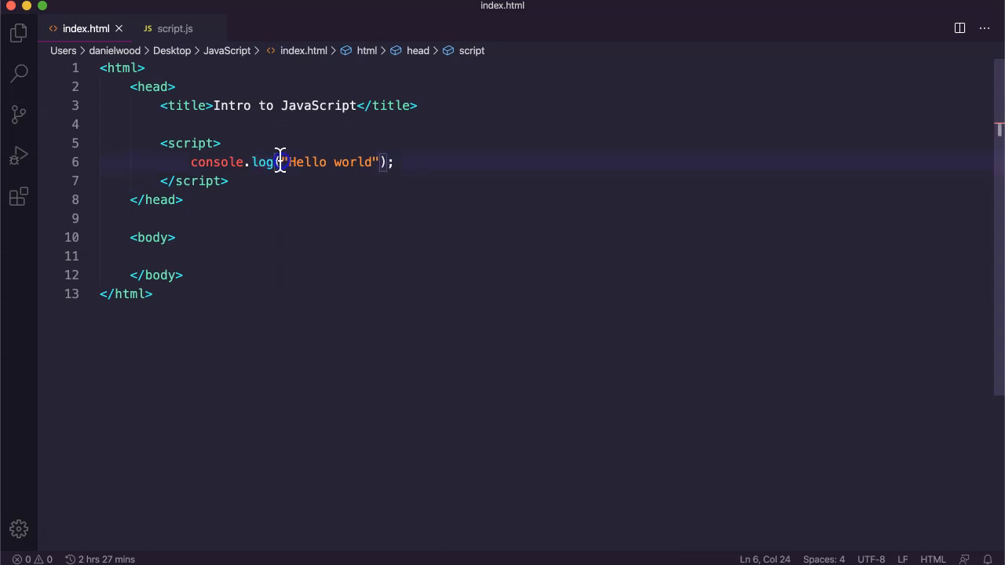
left_click_drag(279, 162, 386, 162)
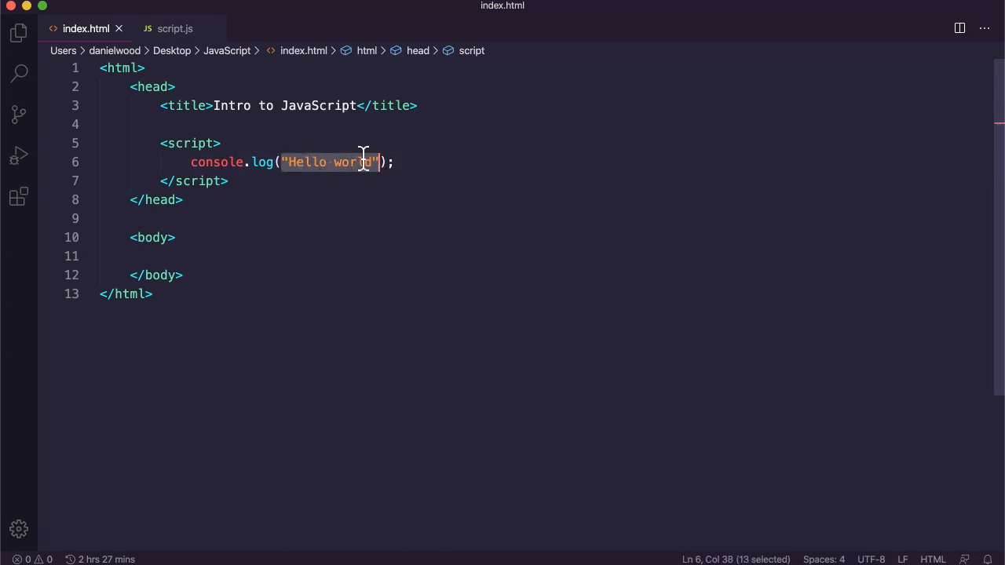
left_click(418, 162)
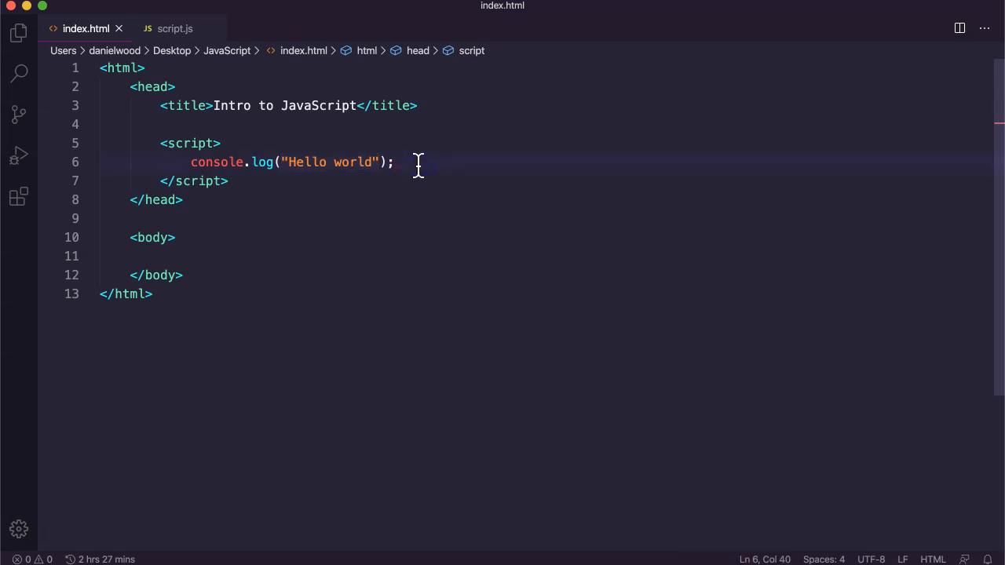
mouse_move(248, 495)
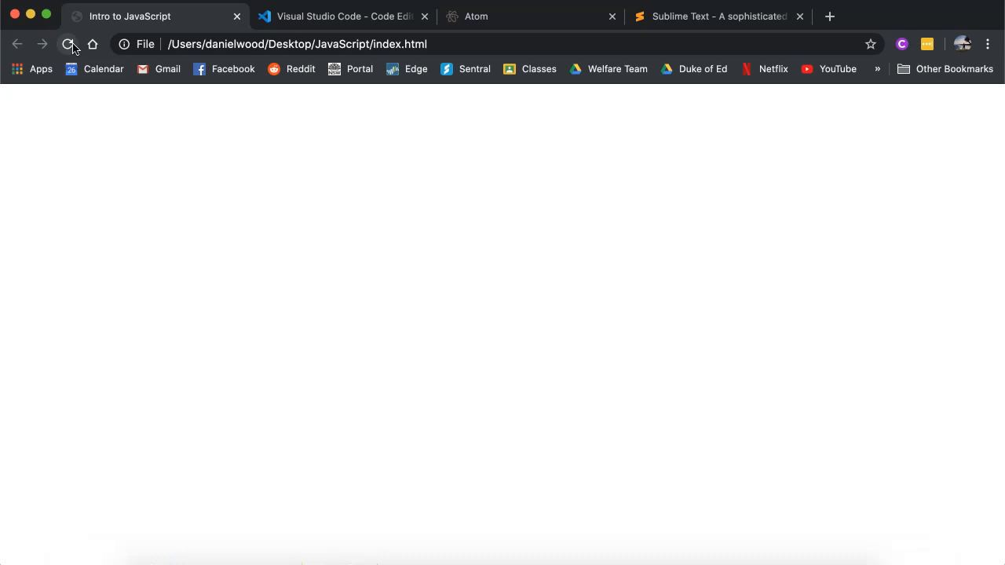
Step: Reload index.html and open Chrome's developer tools console showing the Hello world message
left_click(68, 44)
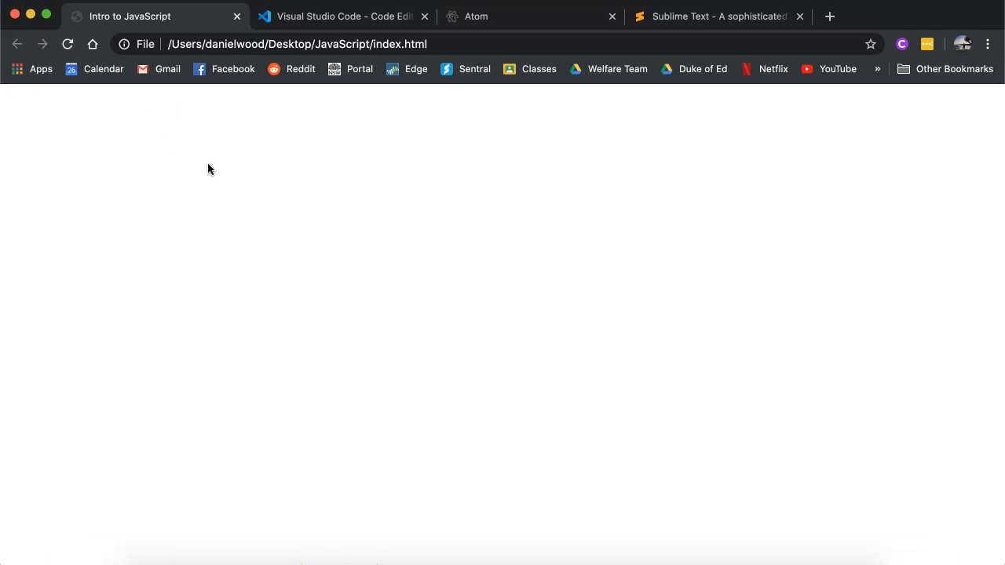
right_click(380, 247)
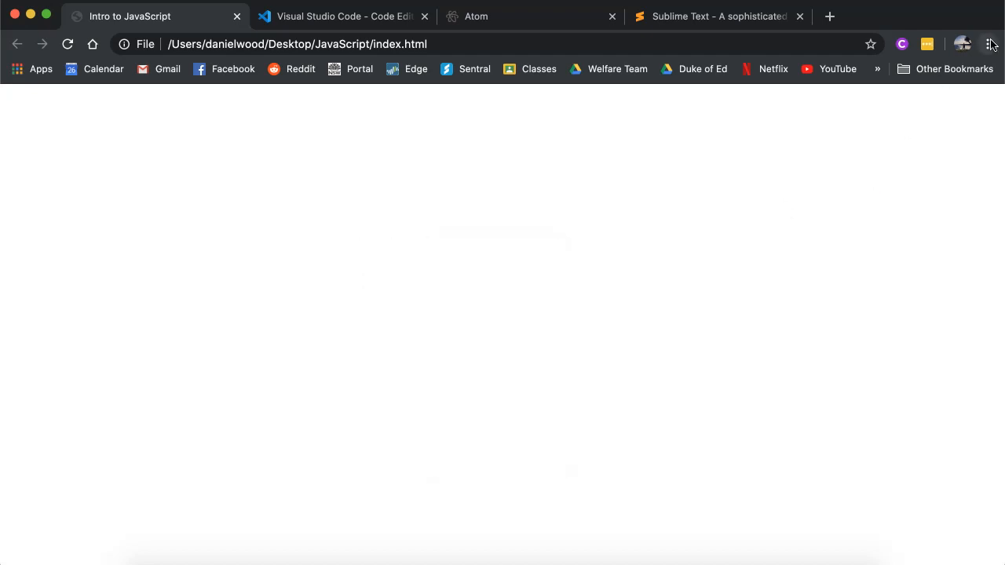
left_click(989, 44)
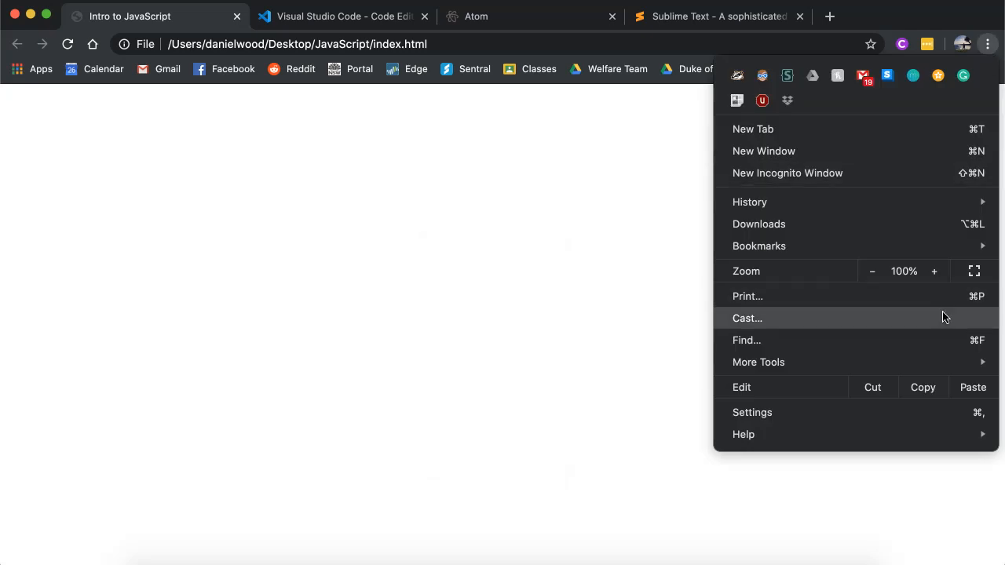
mouse_move(758, 361)
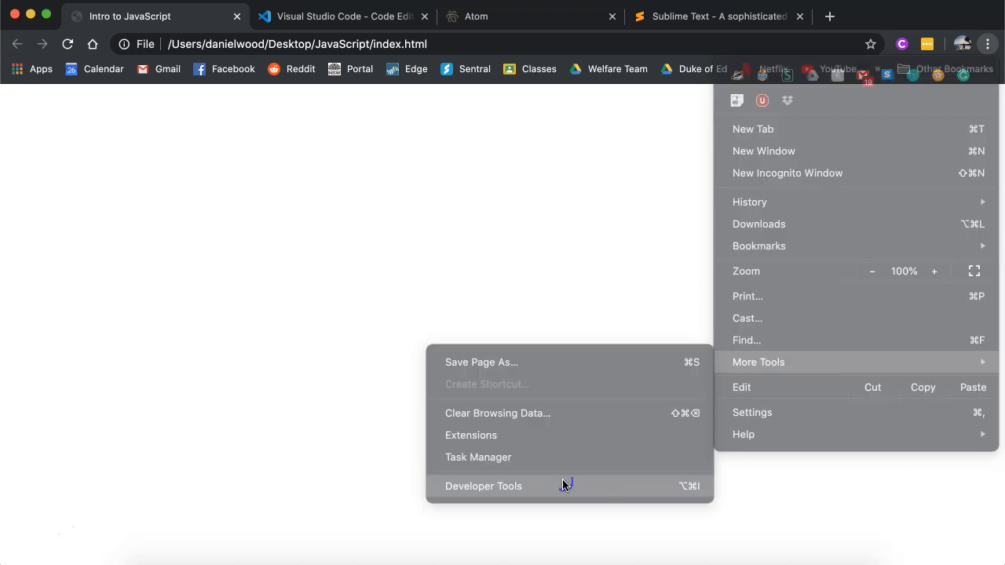
left_click(484, 487)
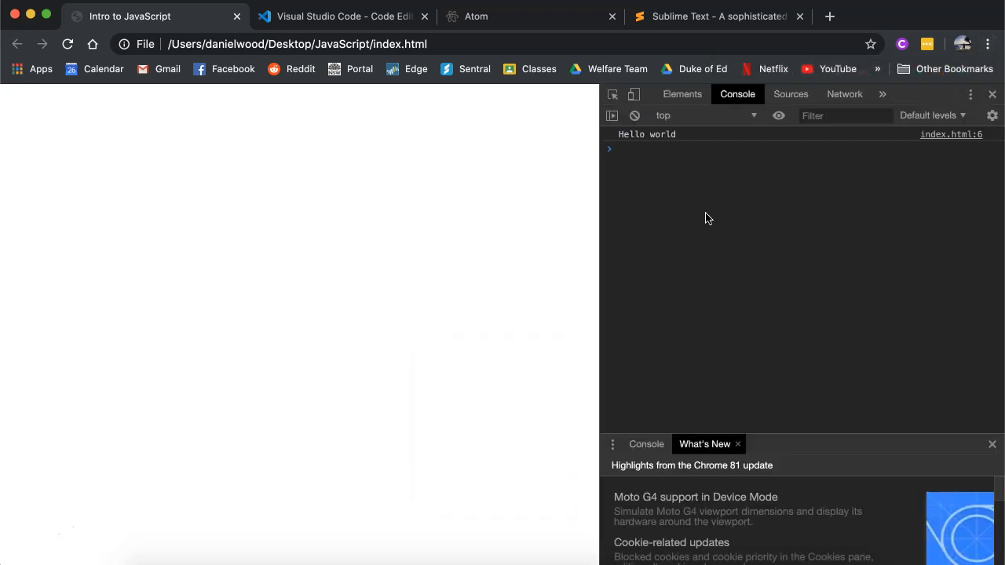
Step: Show the page's Inspect option, check the console's Hello world output, and head back to VS Code
right_click(189, 292)
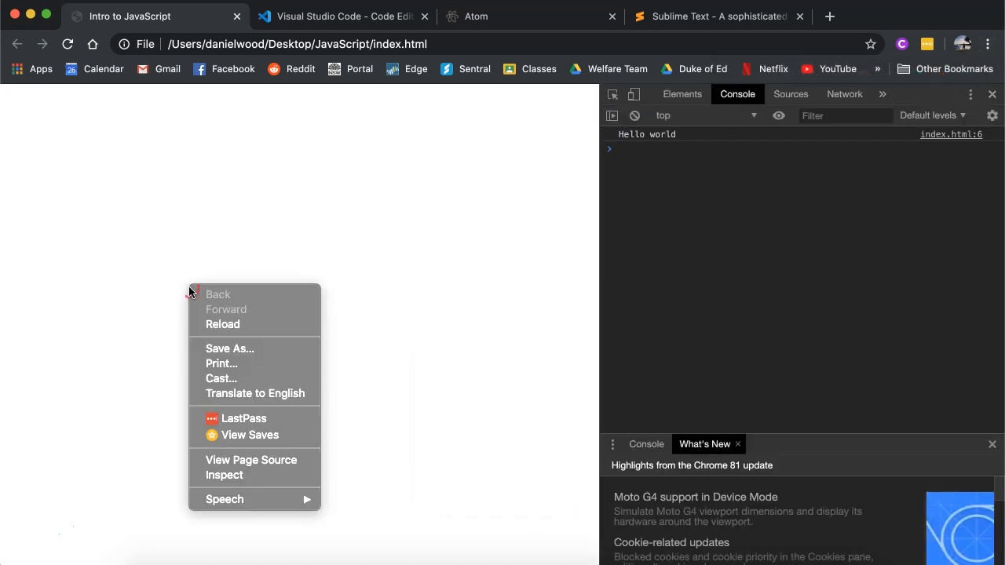
left_click(254, 462)
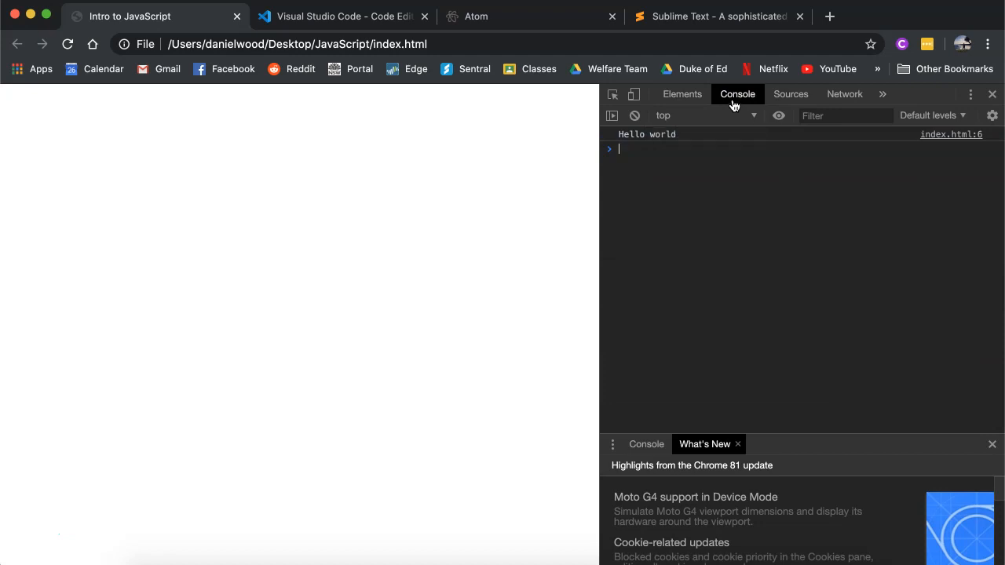
mouse_move(627, 143)
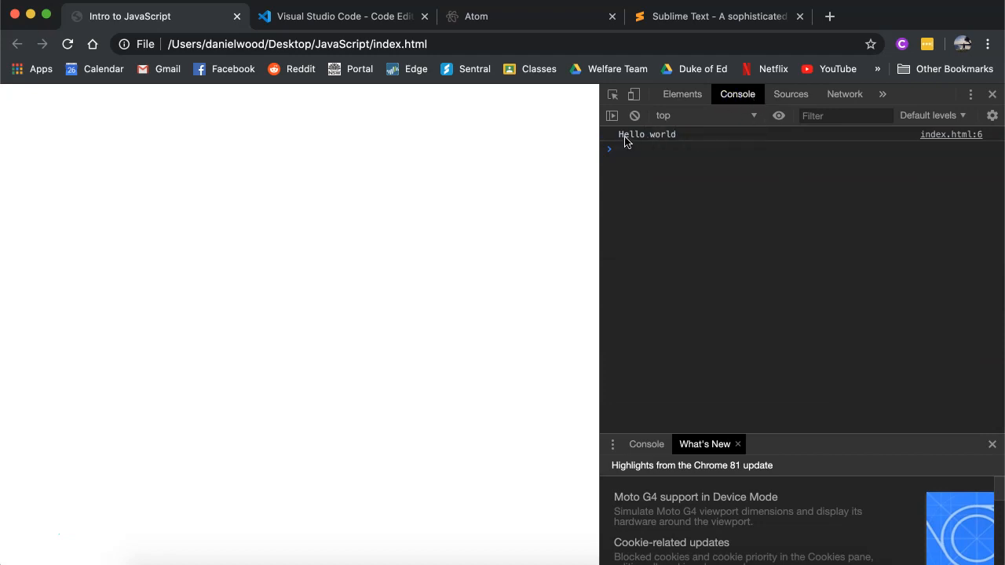
mouse_move(663, 142)
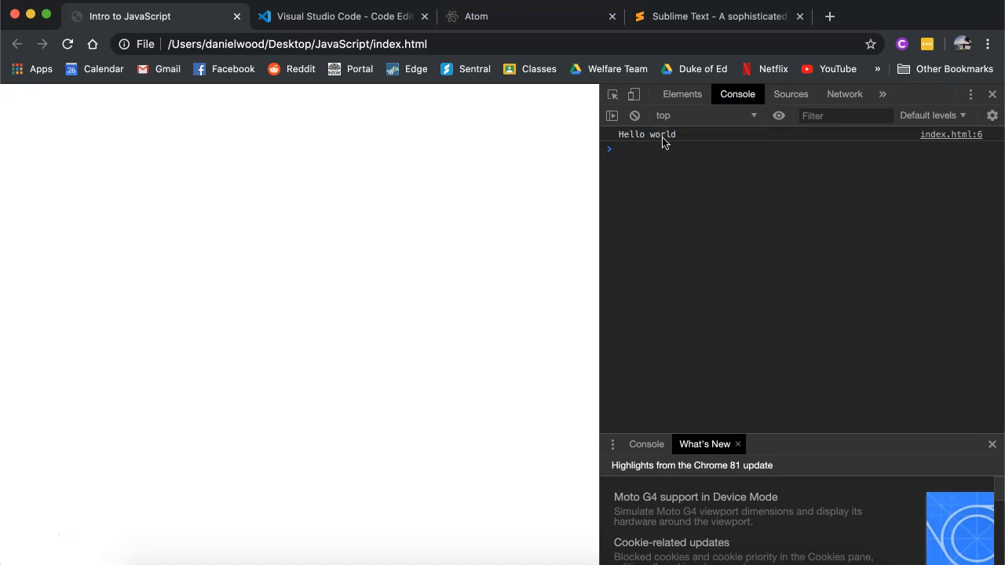
mouse_move(549, 194)
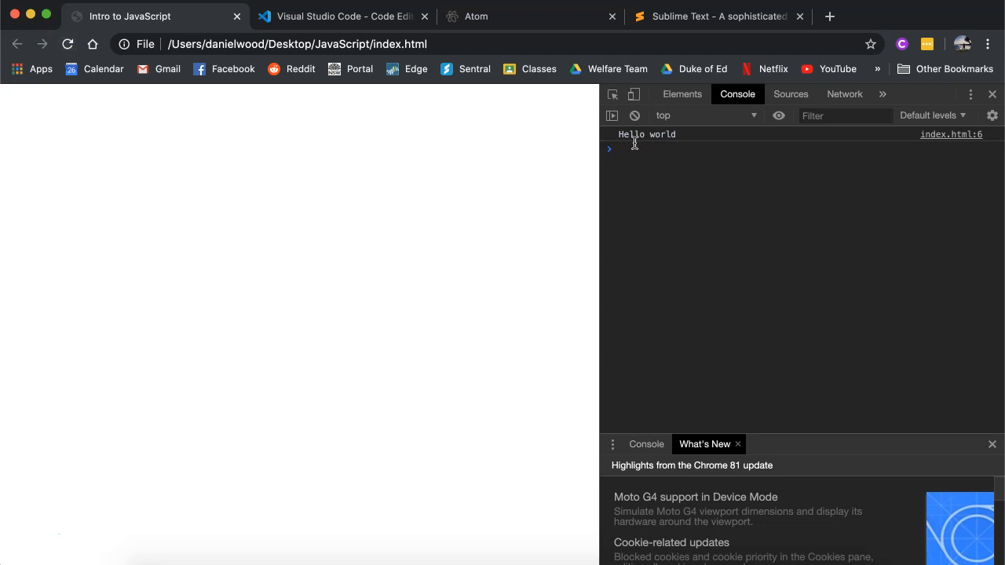
mouse_move(757, 147)
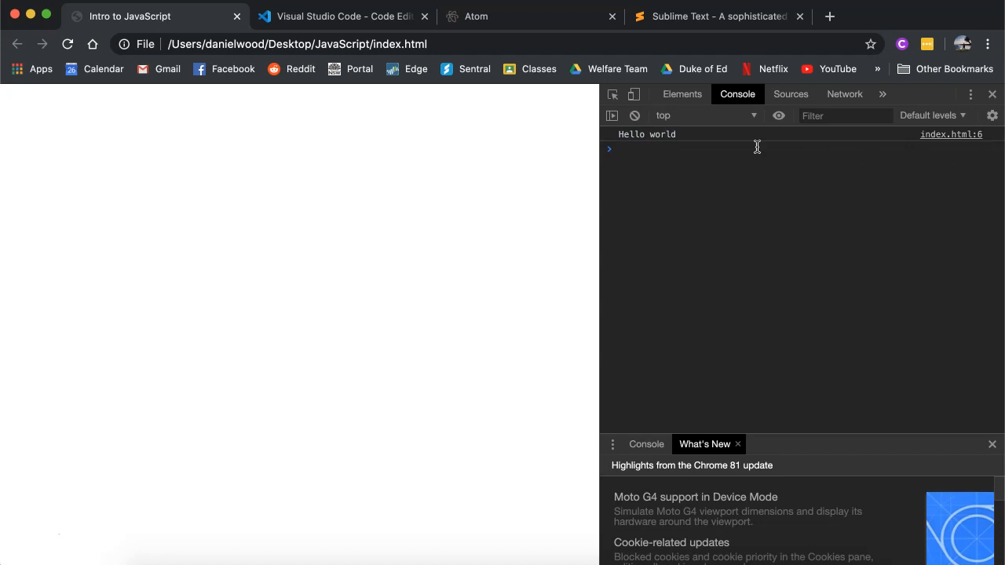
left_click(634, 116)
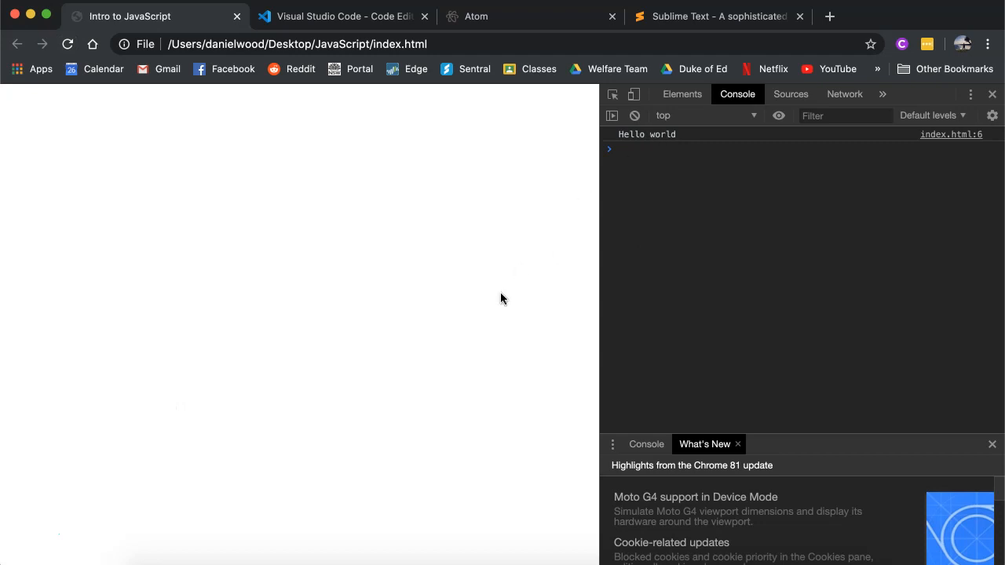
left_click(342, 16)
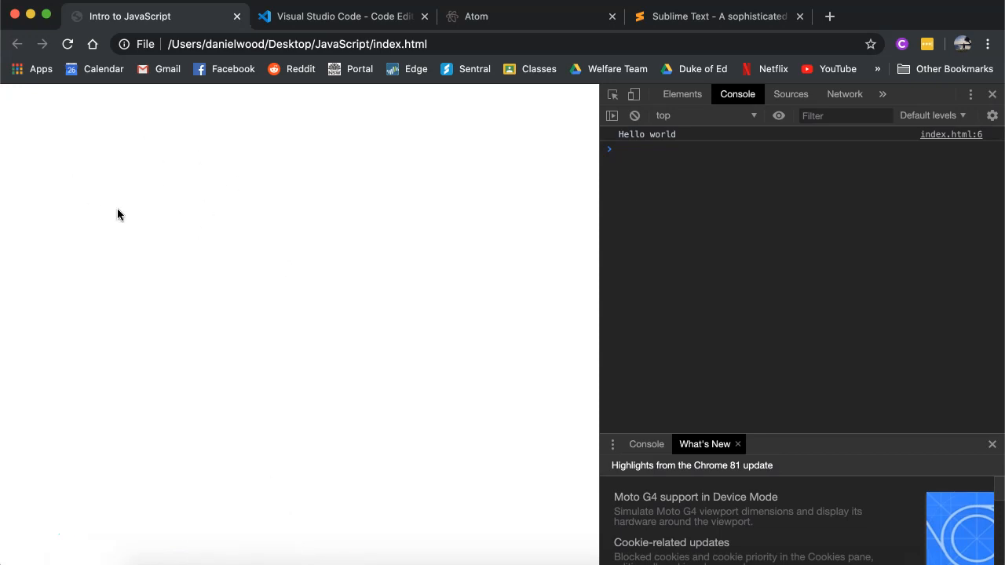
mouse_move(204, 218)
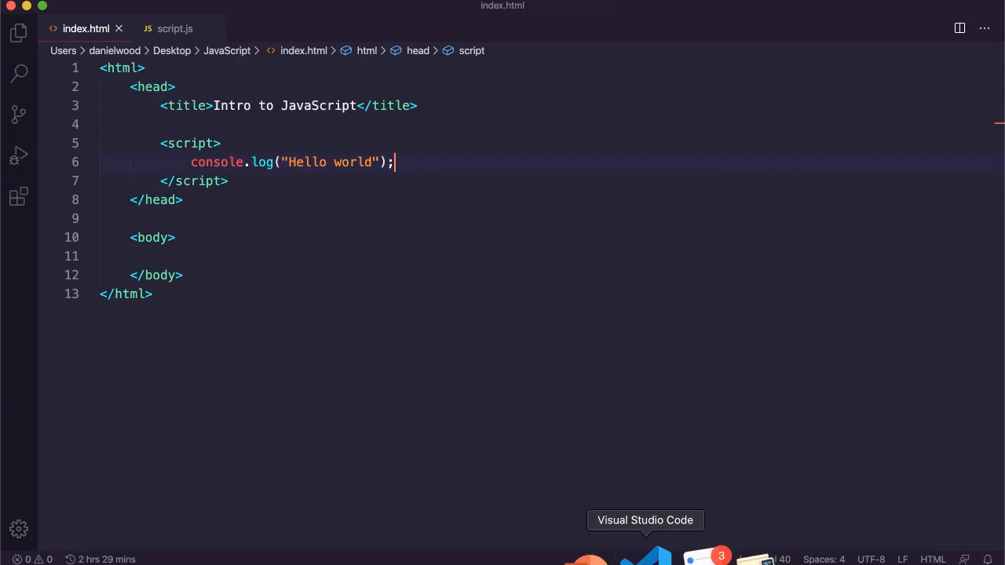
Step: Add document.write("Hello world"); on a new line under the console.log statement
type("document.write(\"")
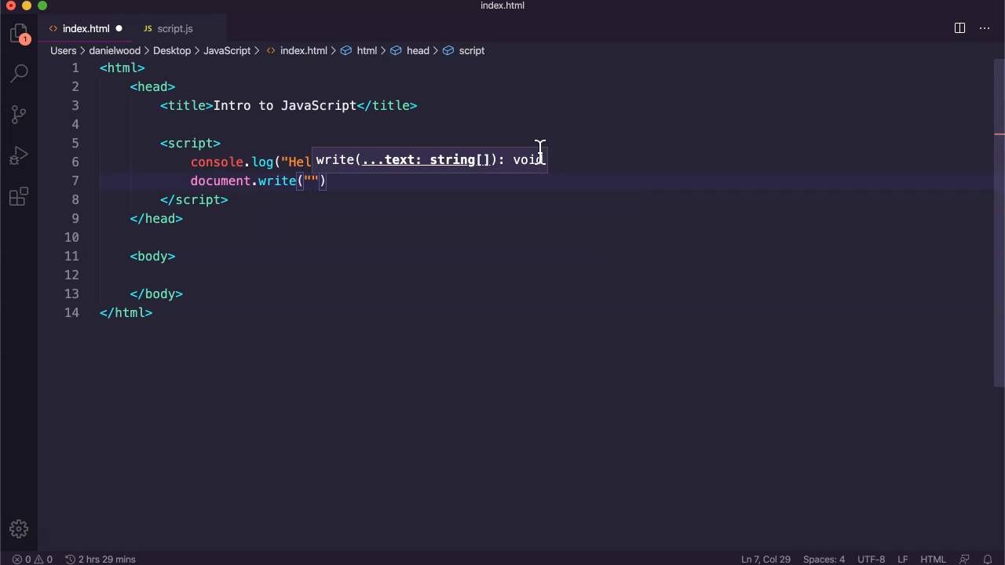
mouse_move(521, 179)
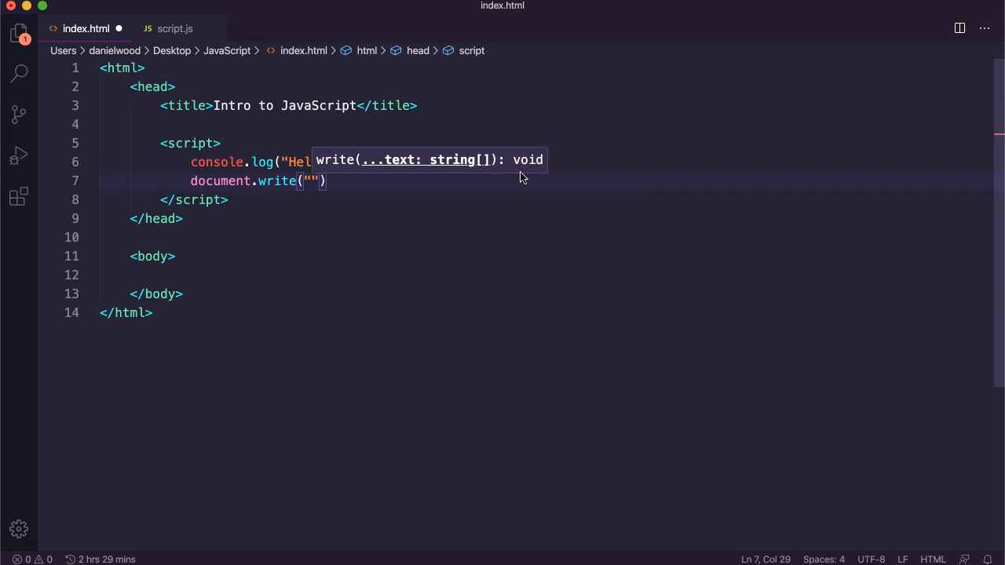
type("Hello")
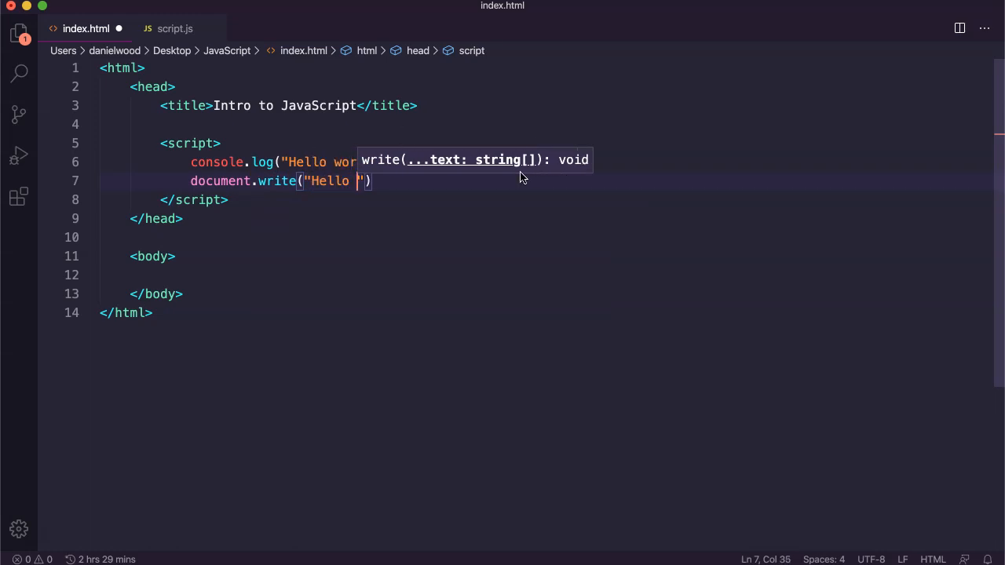
type("world\");")
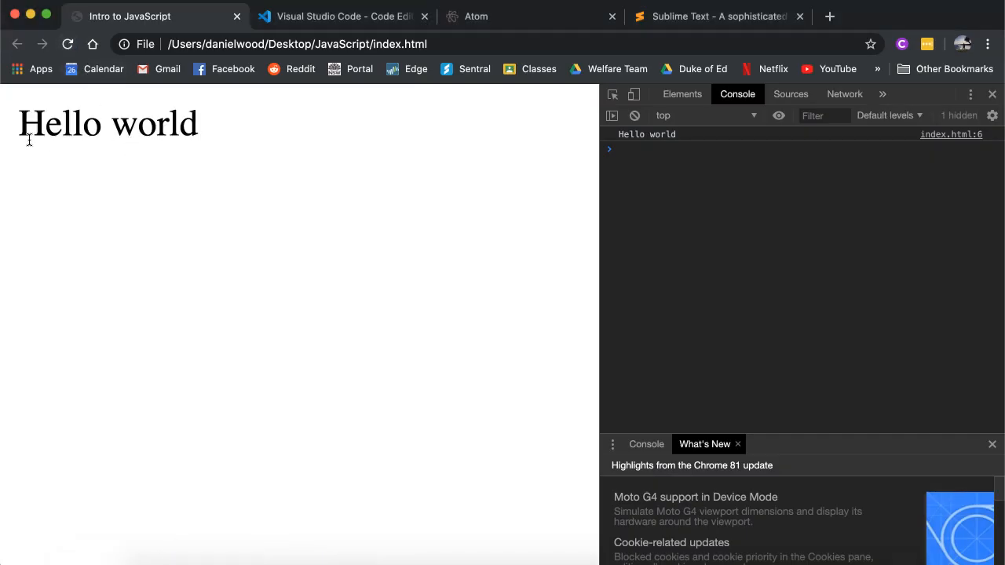
mouse_move(277, 171)
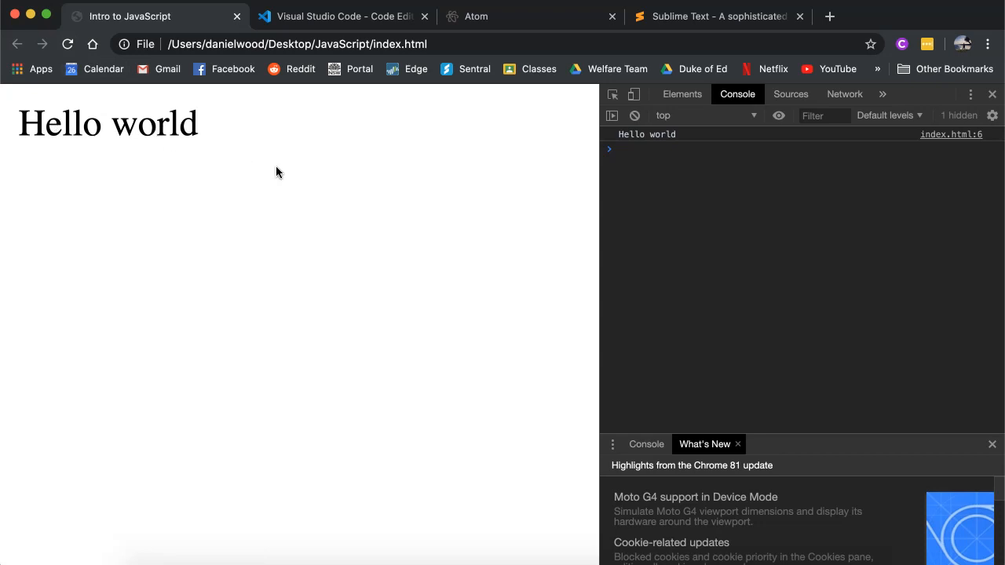
mouse_move(167, 165)
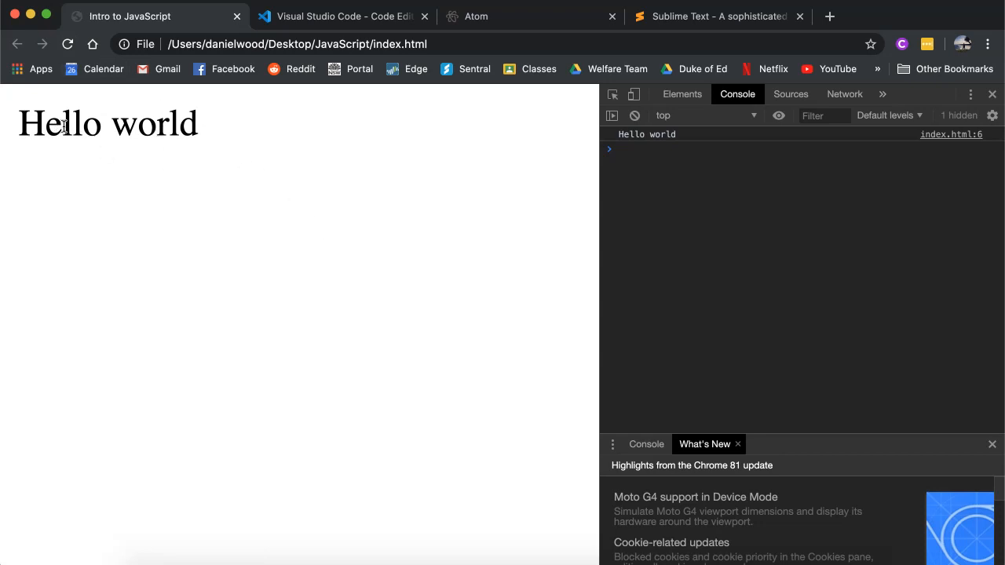
mouse_move(157, 132)
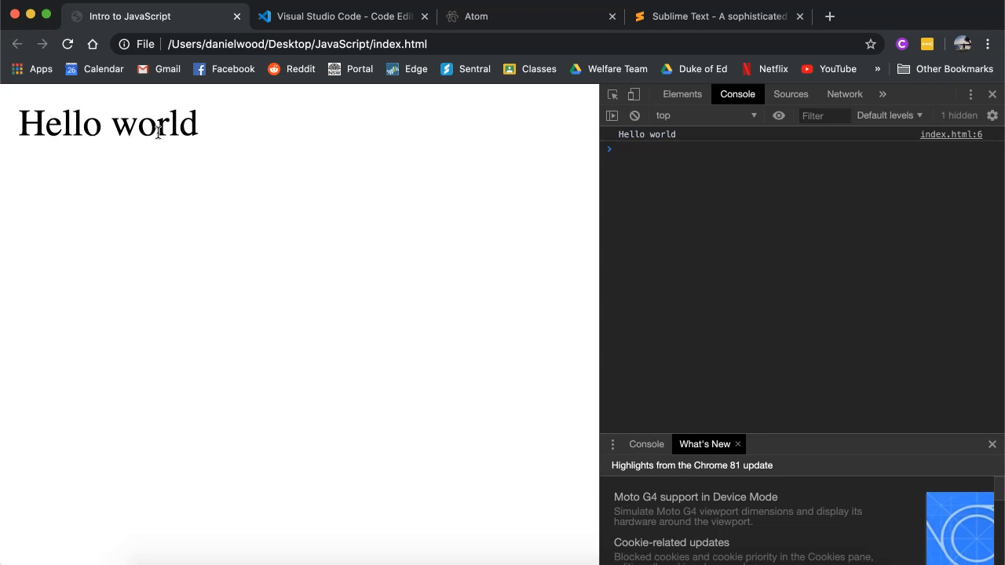
Step: Highlight the Hello world text written onto the reloaded page in Chrome
left_click_drag(19, 123, 196, 123)
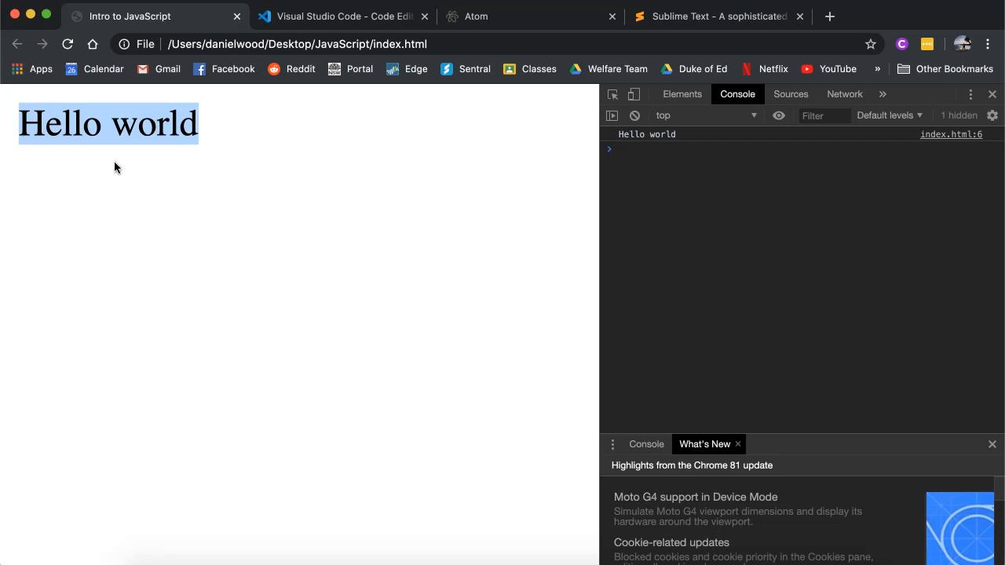
mouse_move(626, 138)
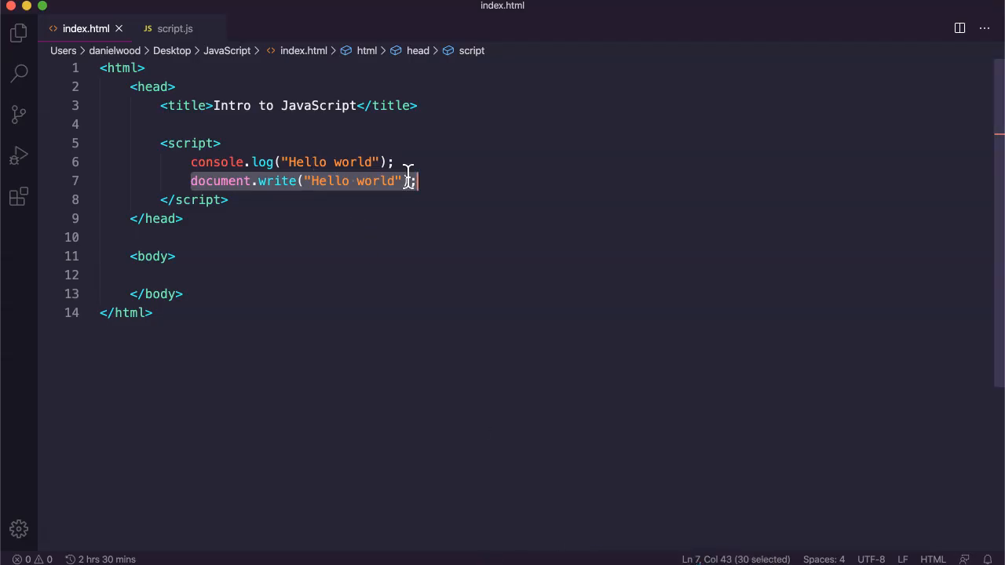
Step: Place the cursor on the console.log line and open a blank line above it
left_click(192, 181)
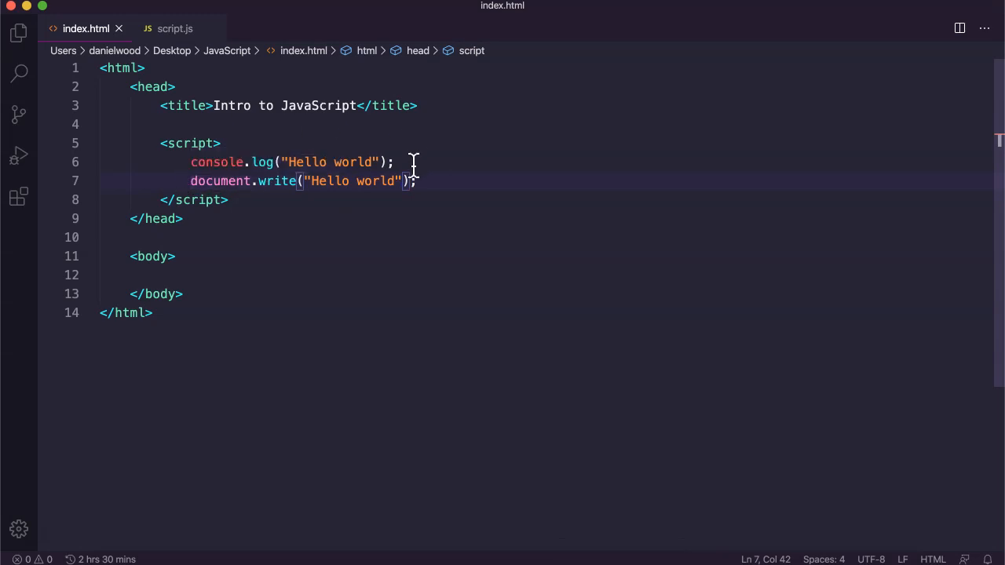
left_click_drag(190, 161, 283, 161)
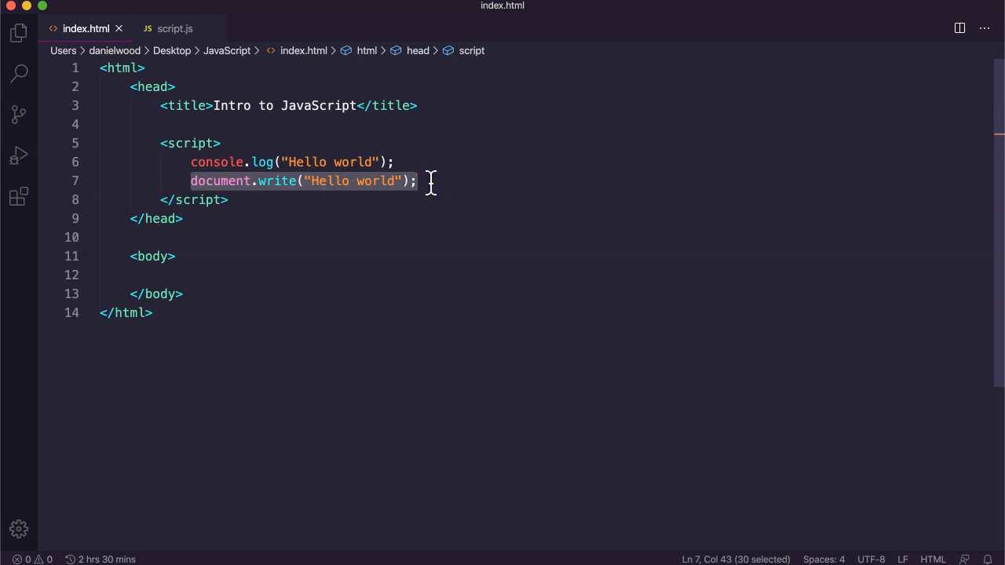
mouse_move(243, 180)
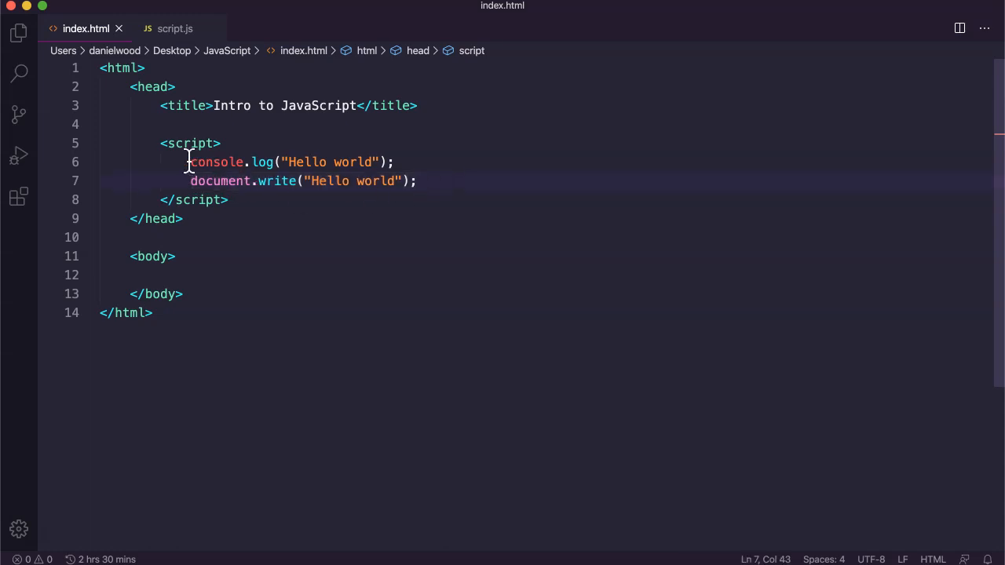
left_click_drag(190, 161, 394, 162)
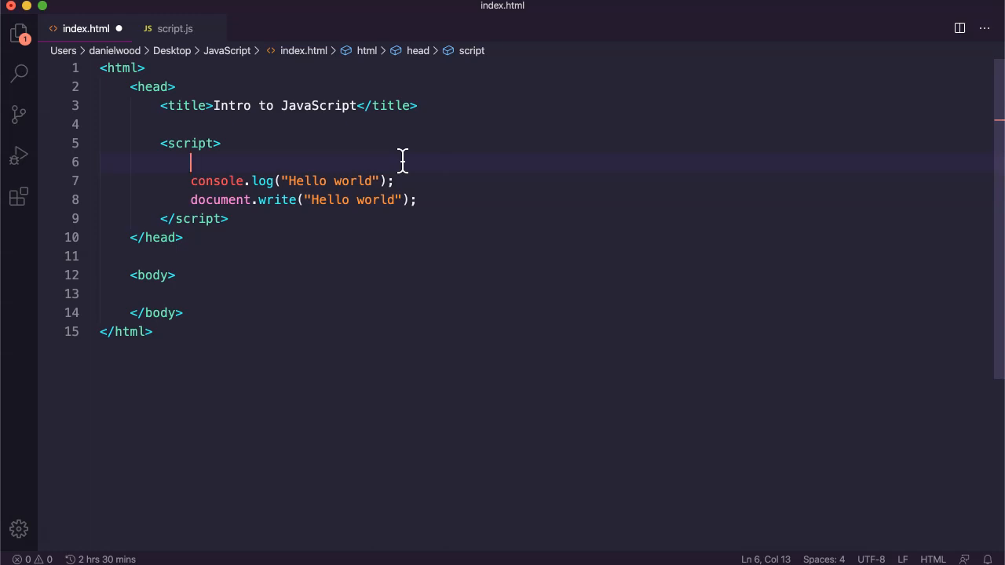
Step: Write the comment "// This code will display a Hello World message" above the script lines and save
type("//")
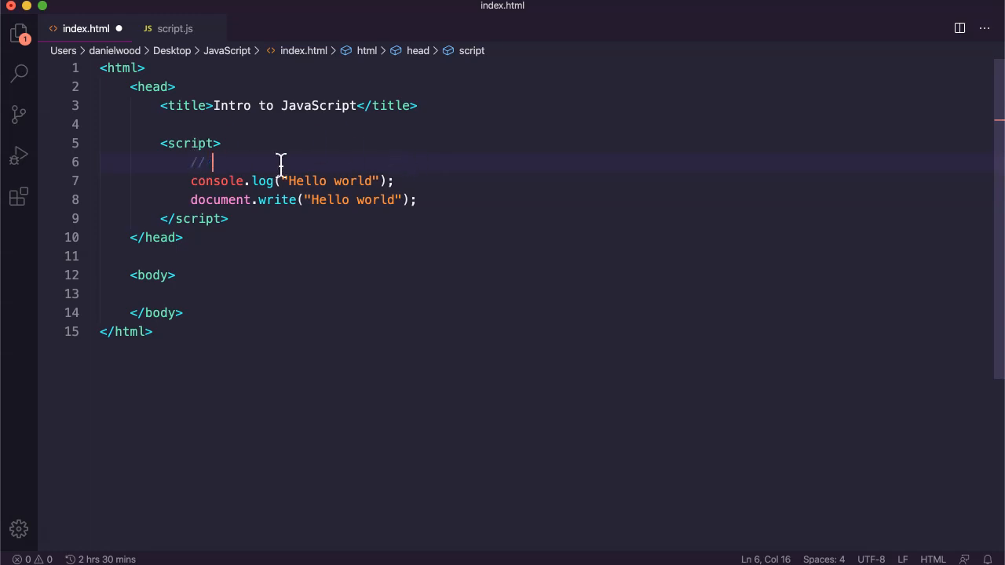
type("This is a c")
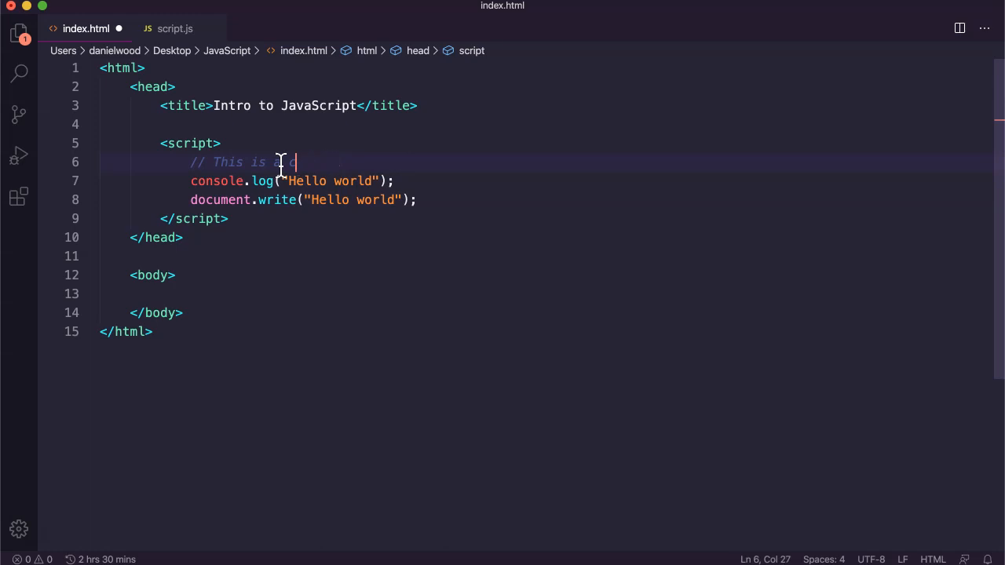
key("Backspace")
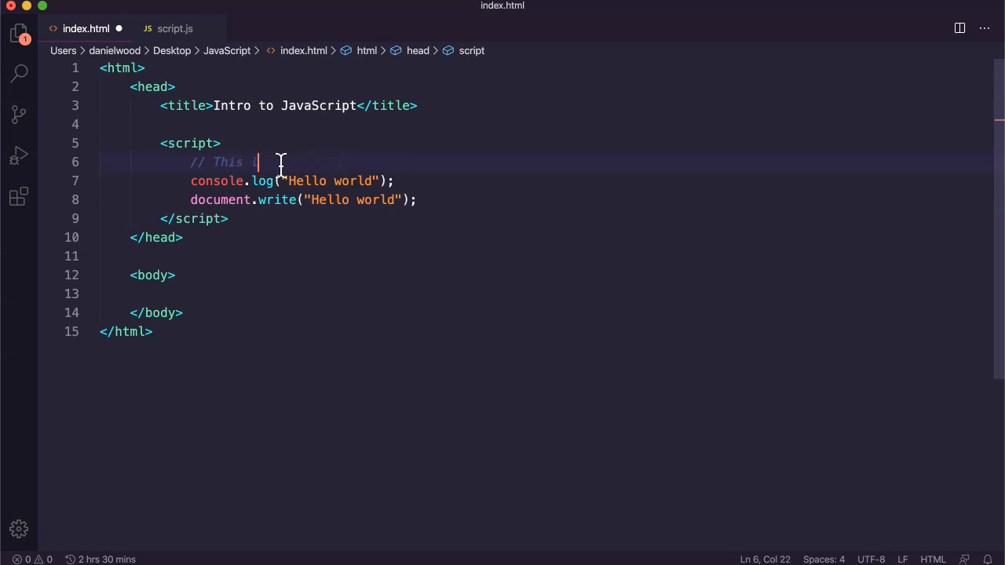
type("code will display a Hello World me")
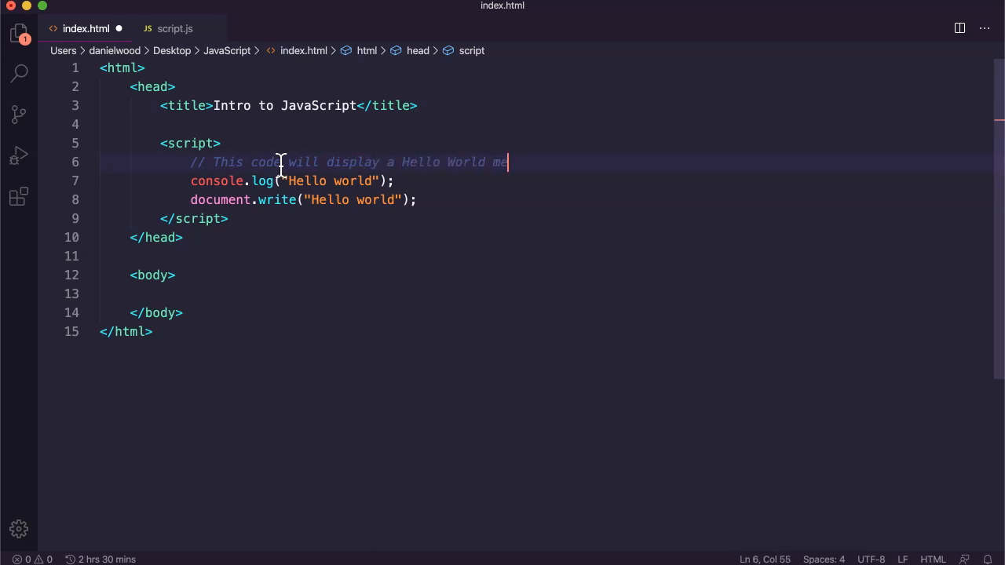
type("ssage")
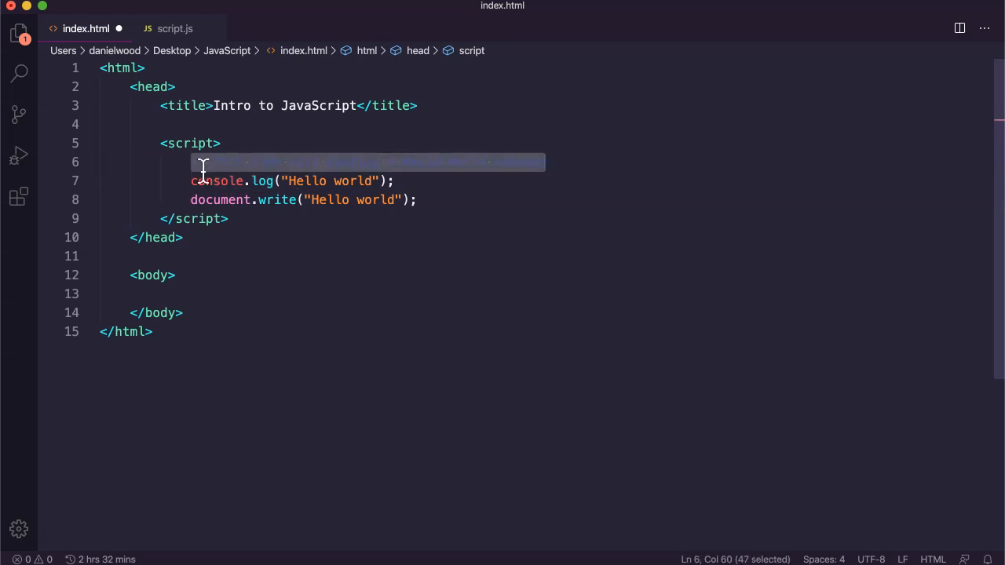
type("// This code will display a Hello World message")
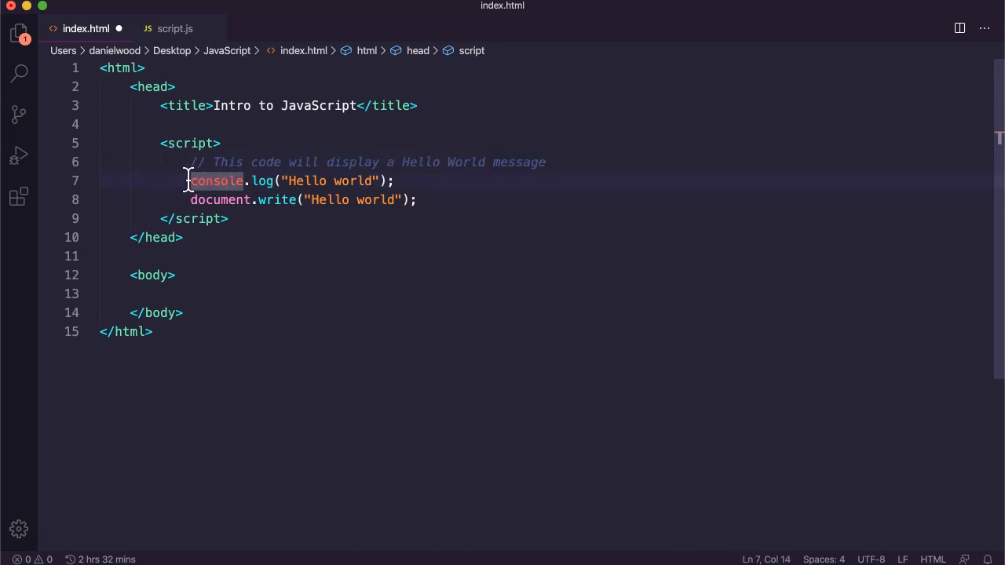
mouse_move(217, 180)
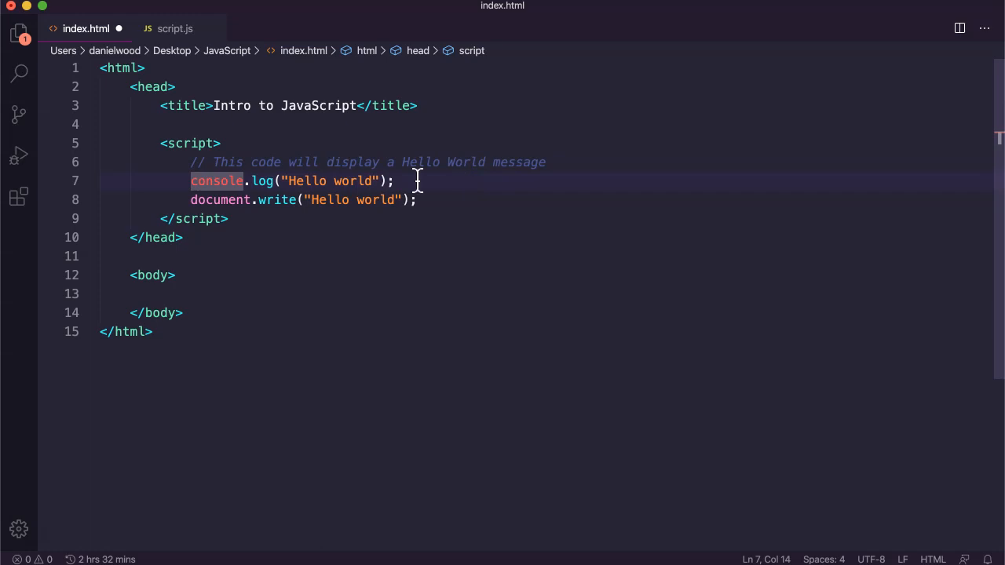
mouse_move(521, 162)
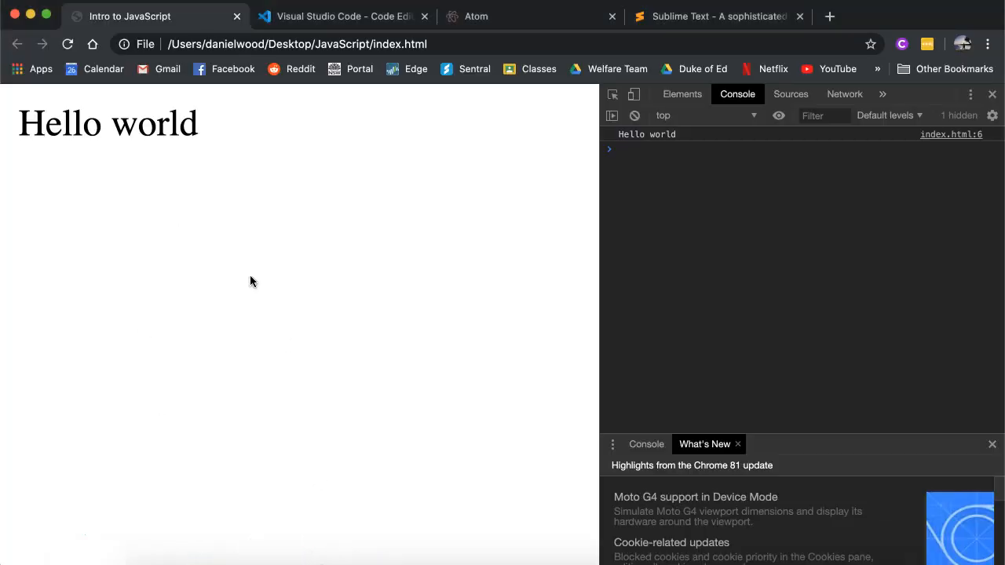
mouse_move(643, 295)
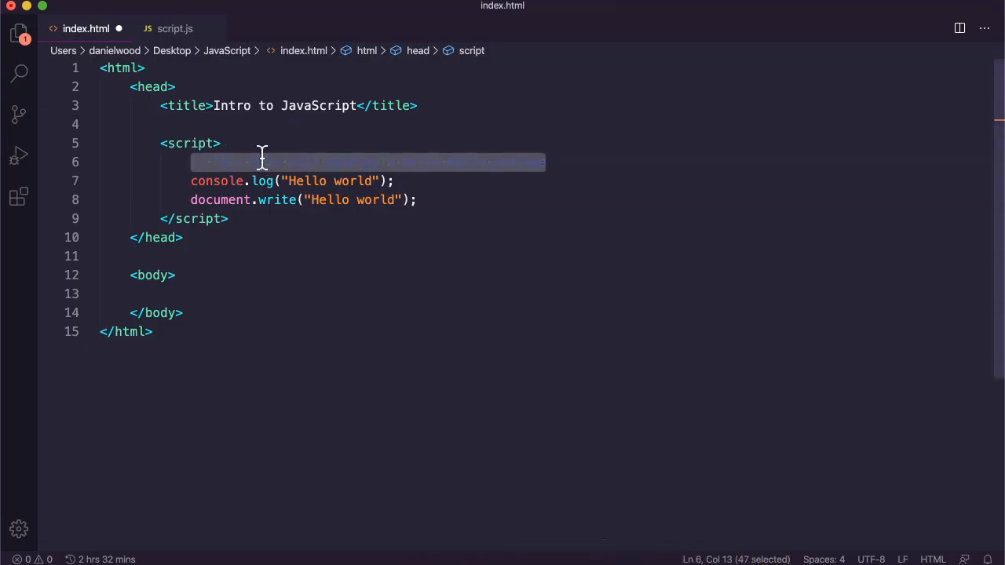
Step: Cut the comment, console.log and document.write lines from index.html and paste them into script.js
type("// This code will display a Hello World message")
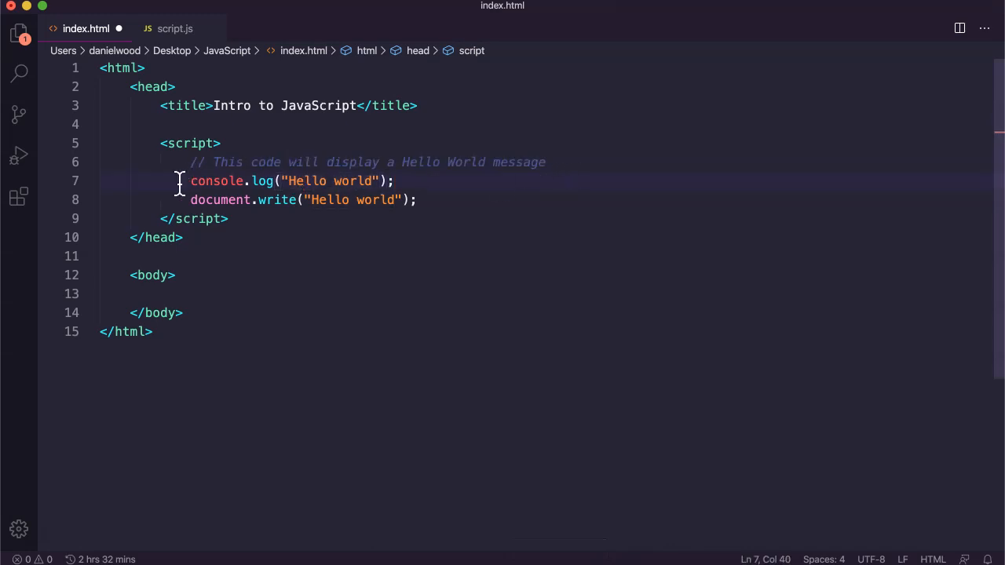
left_click_drag(190, 181, 417, 199)
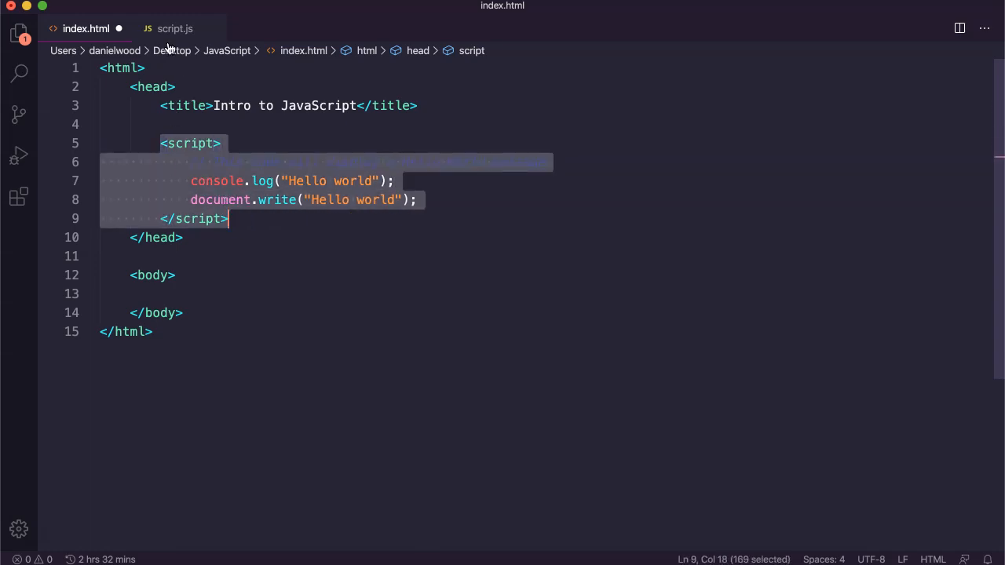
left_click(174, 28)
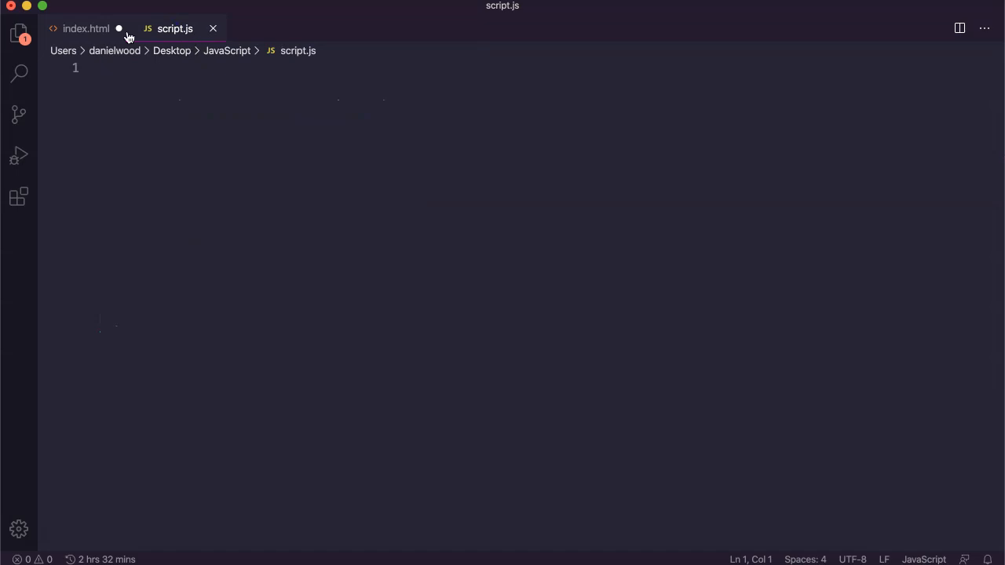
left_click(86, 28)
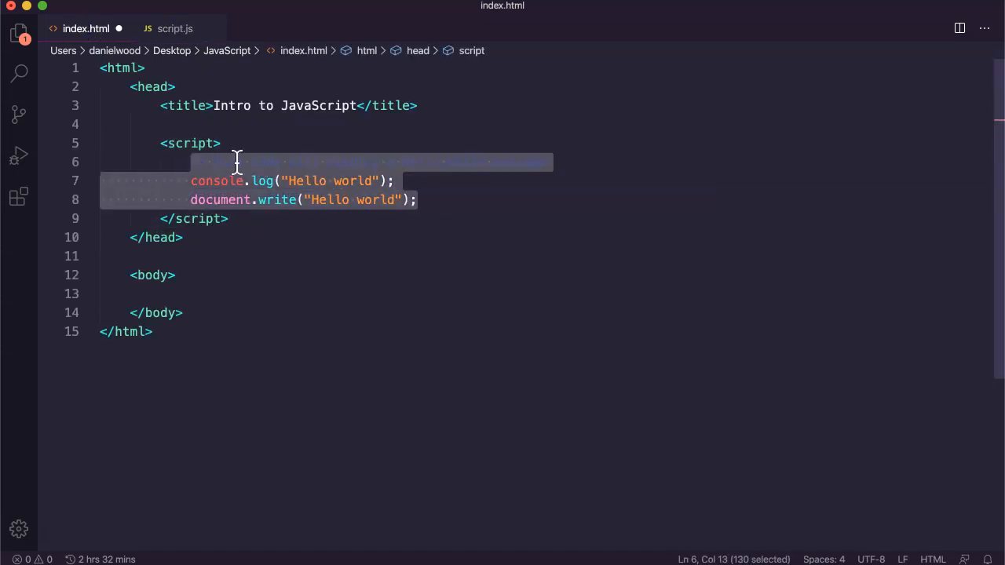
left_click(174, 29)
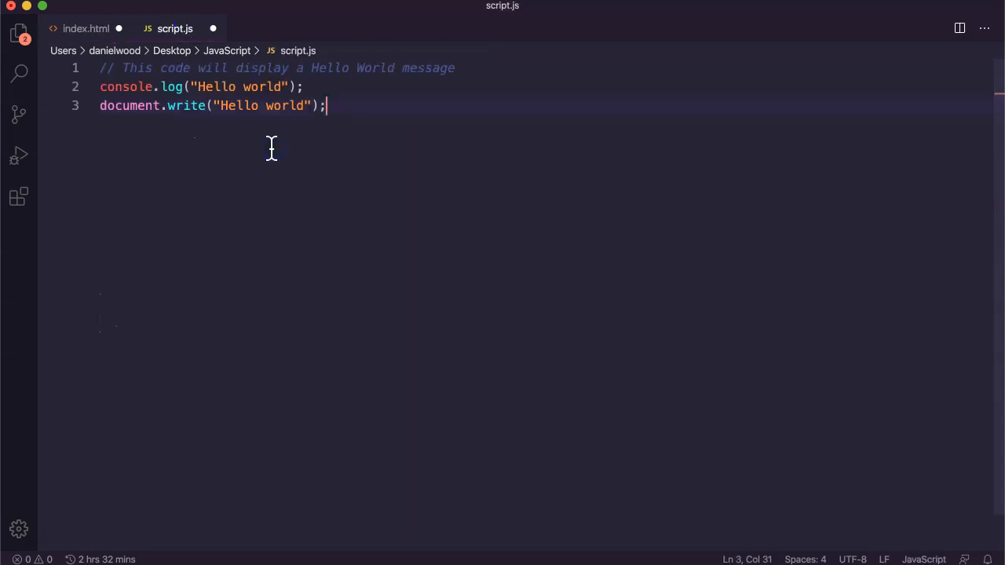
Step: Split the editor to show index.html beside script.js and expand the JavaScript folder
left_click(959, 28)
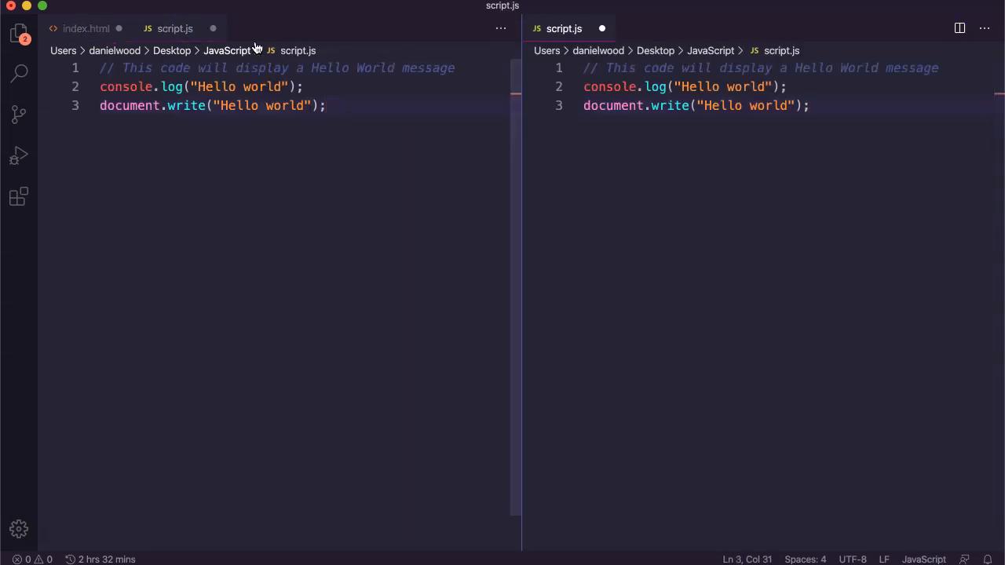
left_click(86, 28)
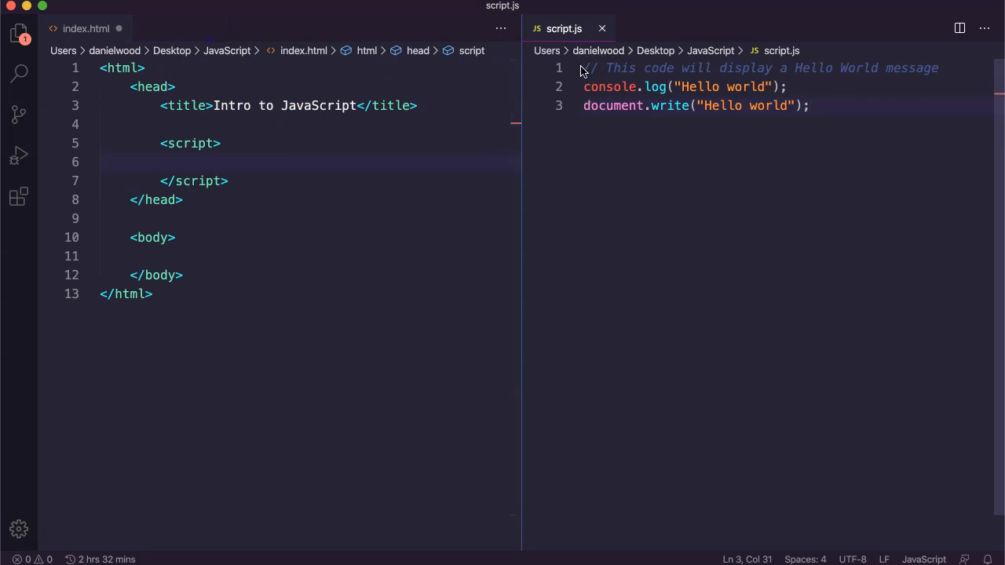
left_click(808, 105)
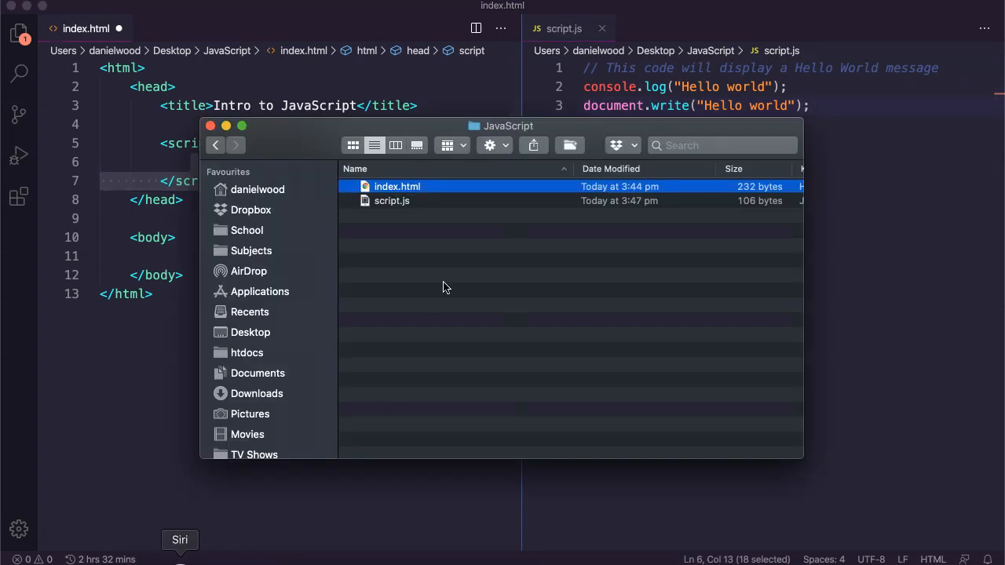
left_click(393, 201)
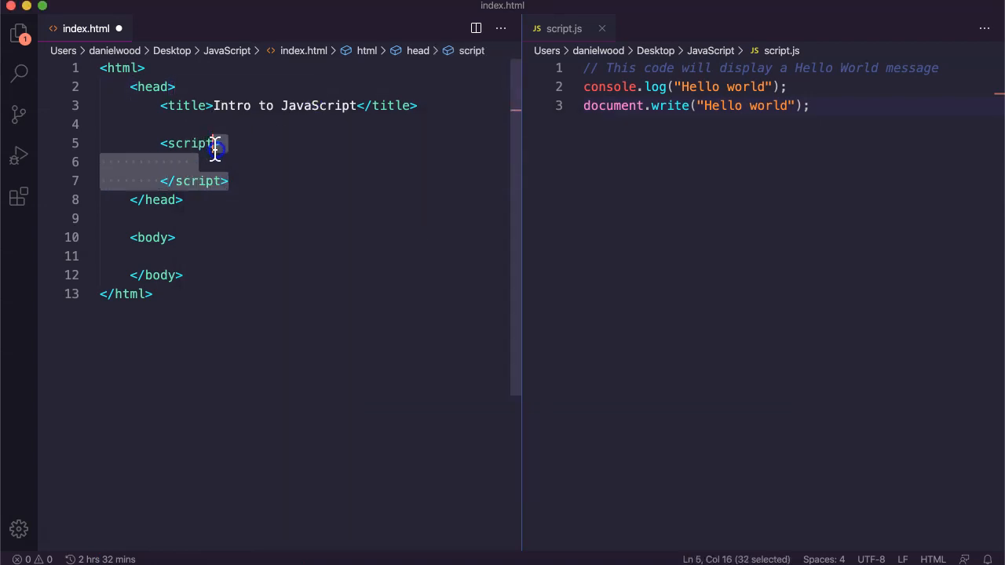
Step: Add src="script.js" to the script tag, save, and reload Chrome to confirm Hello world still appears
type("sc")
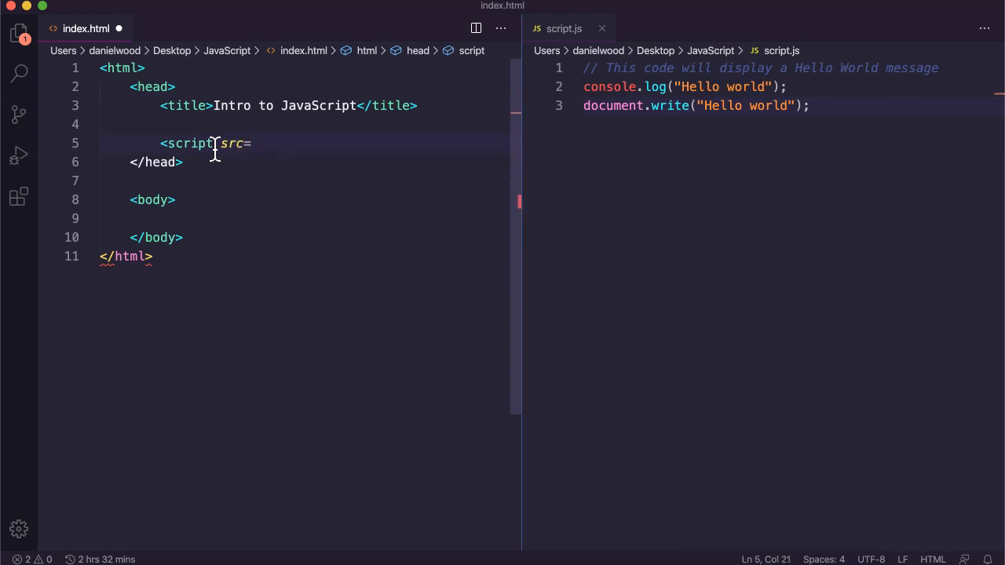
type("\"script.js")
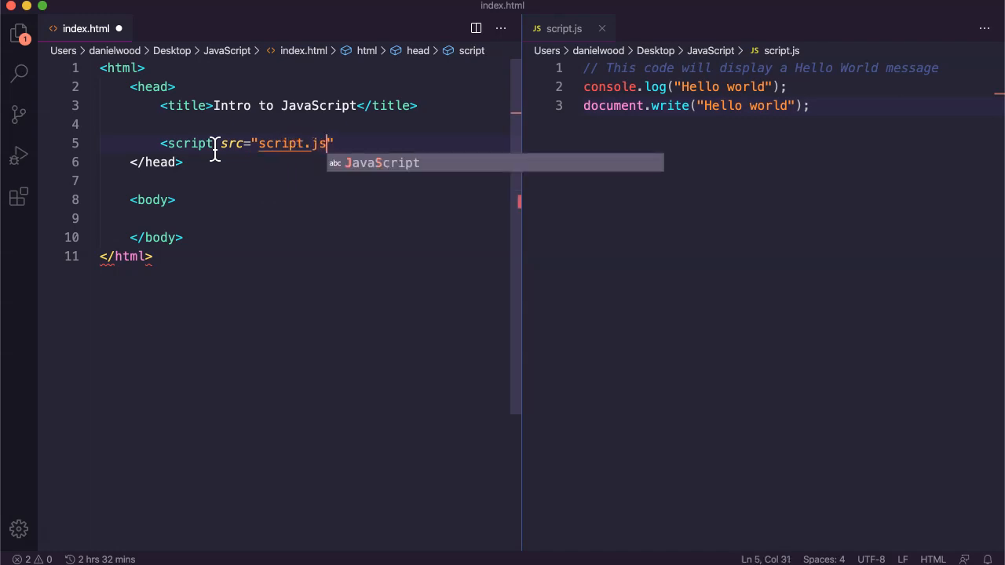
type("></script>")
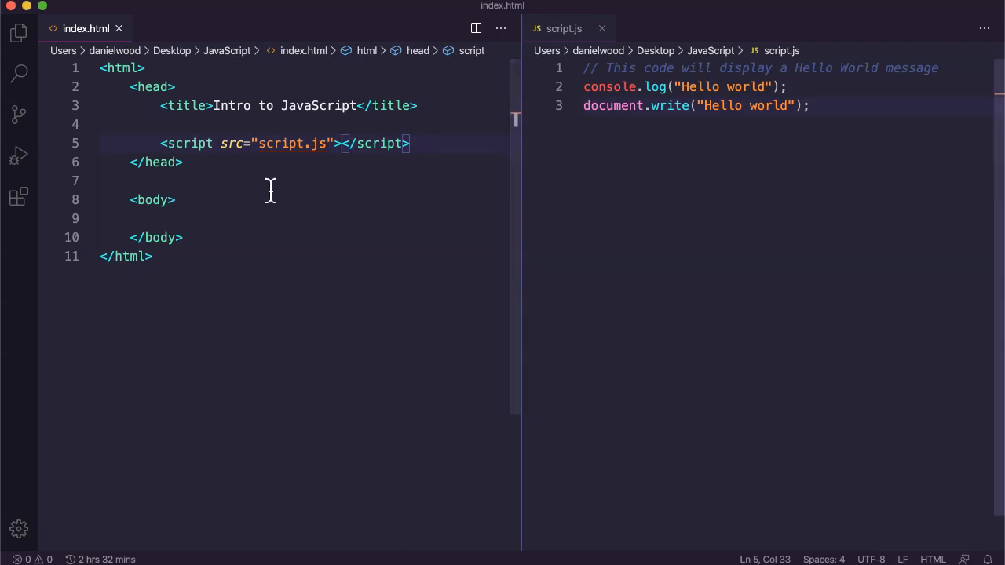
mouse_move(248, 552)
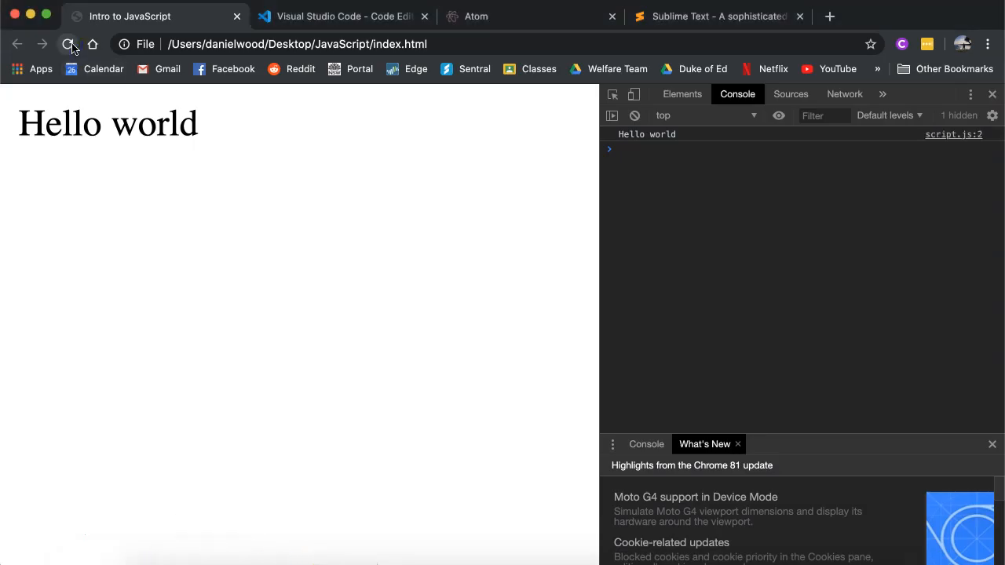
left_click(67, 44)
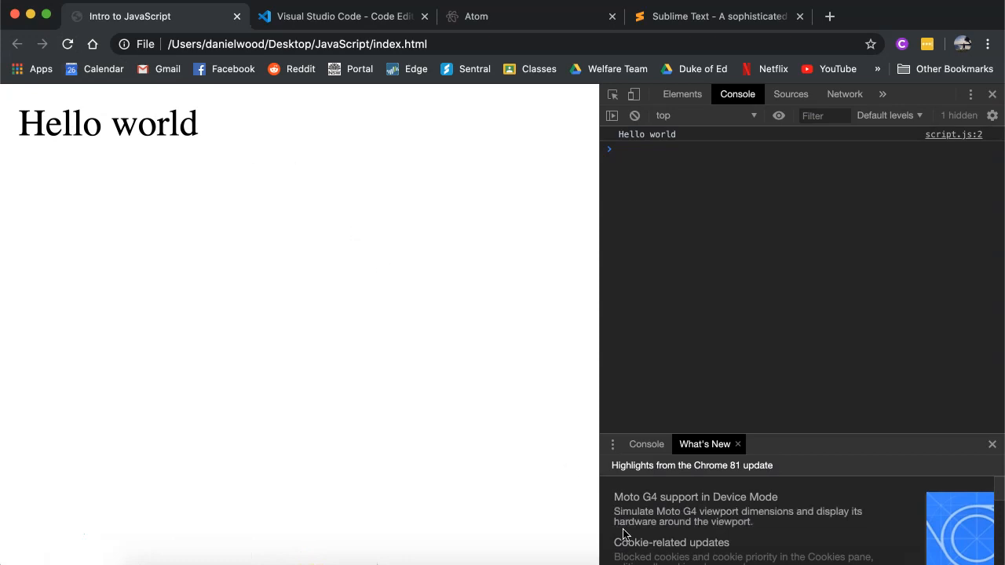